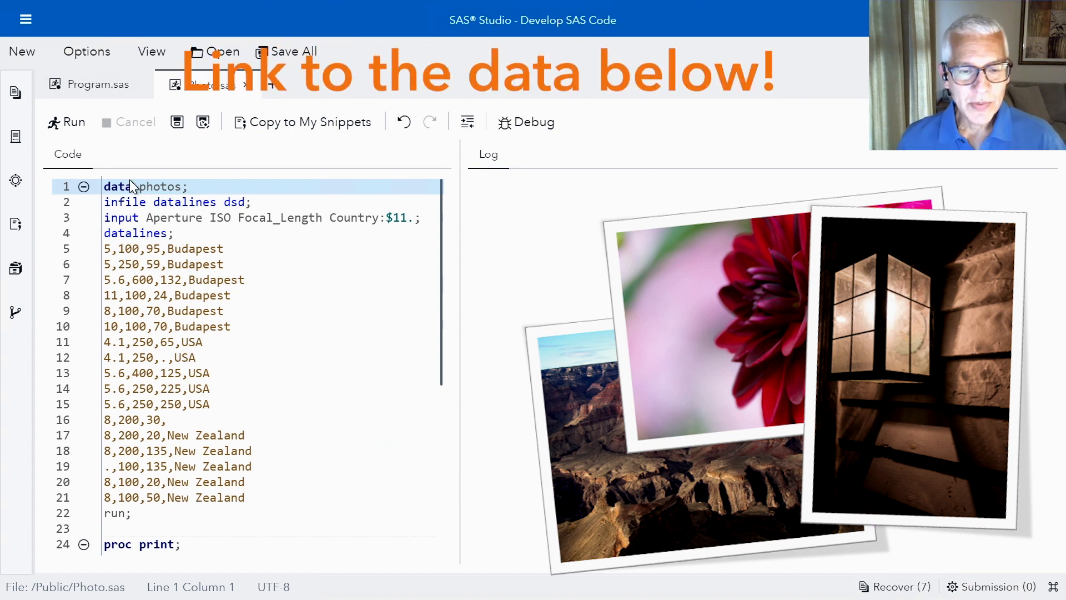
Run the DATA step and PROC PRINT to list all 17 photo records.
{"action": "left_click", "coordinate": [144, 218]}
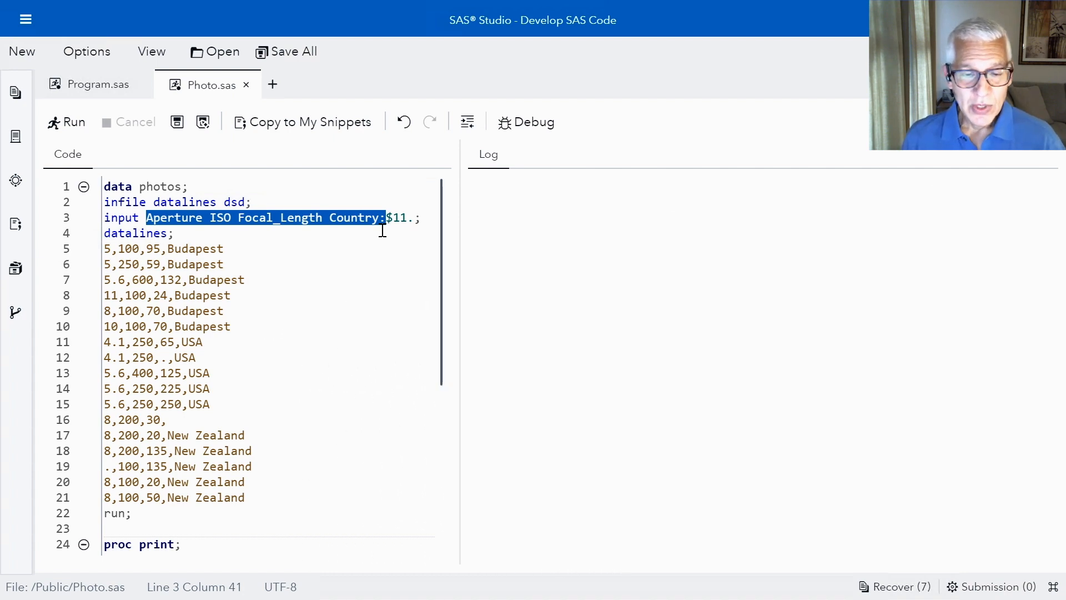
{"action": "left_click", "coordinate": [224, 247]}
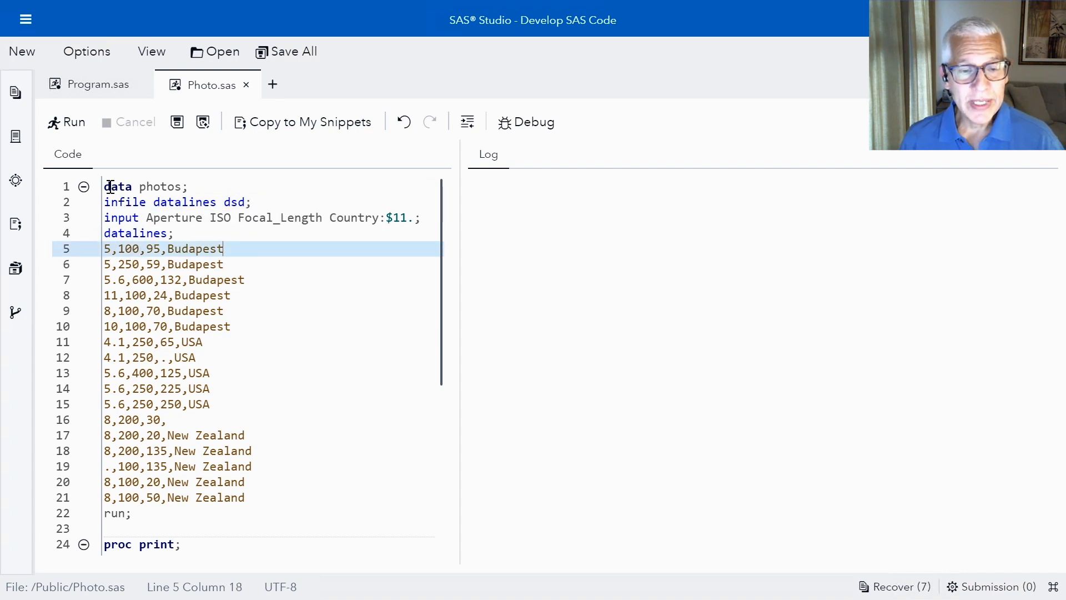
{"action": "left_click_drag", "start_coordinate": [105, 185], "coordinate": [223, 310]}
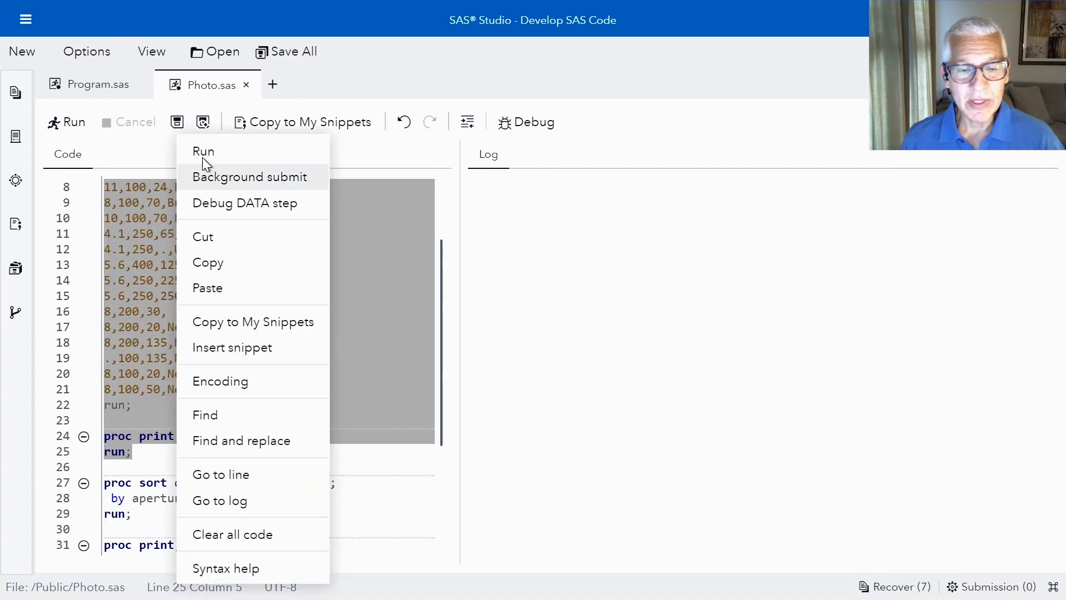
{"action": "left_click", "coordinate": [203, 151]}
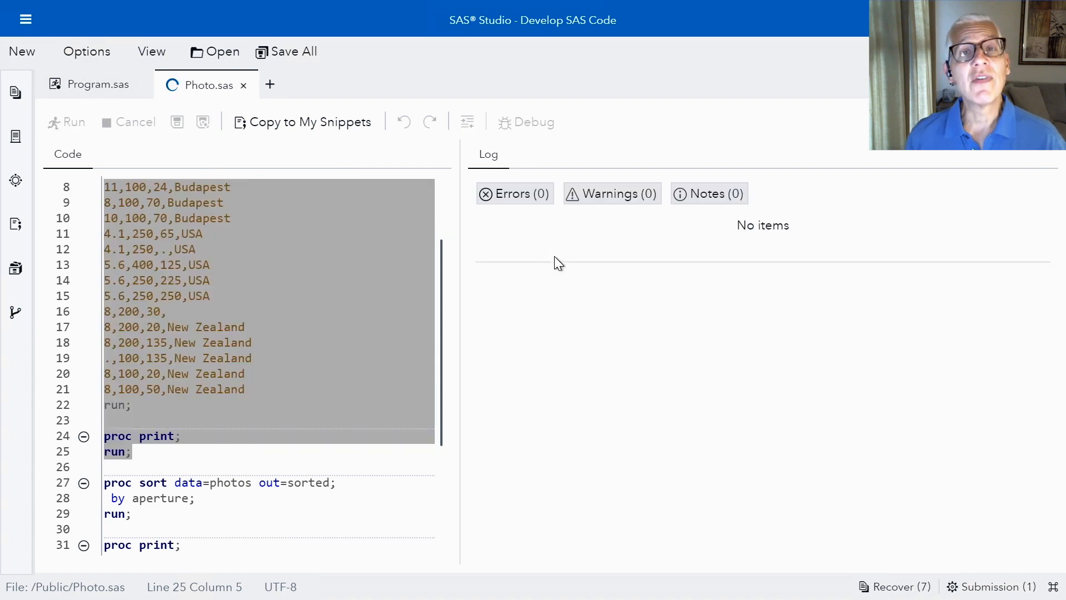
{"action": "left_click", "coordinate": [66, 122]}
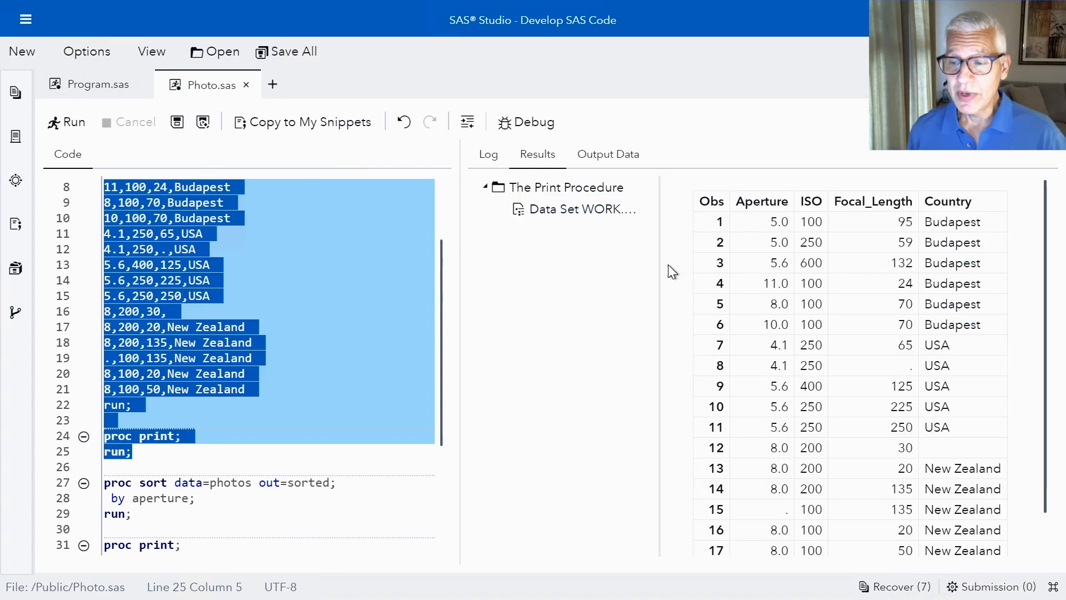
{"action": "mouse_move", "coordinate": [832, 234]}
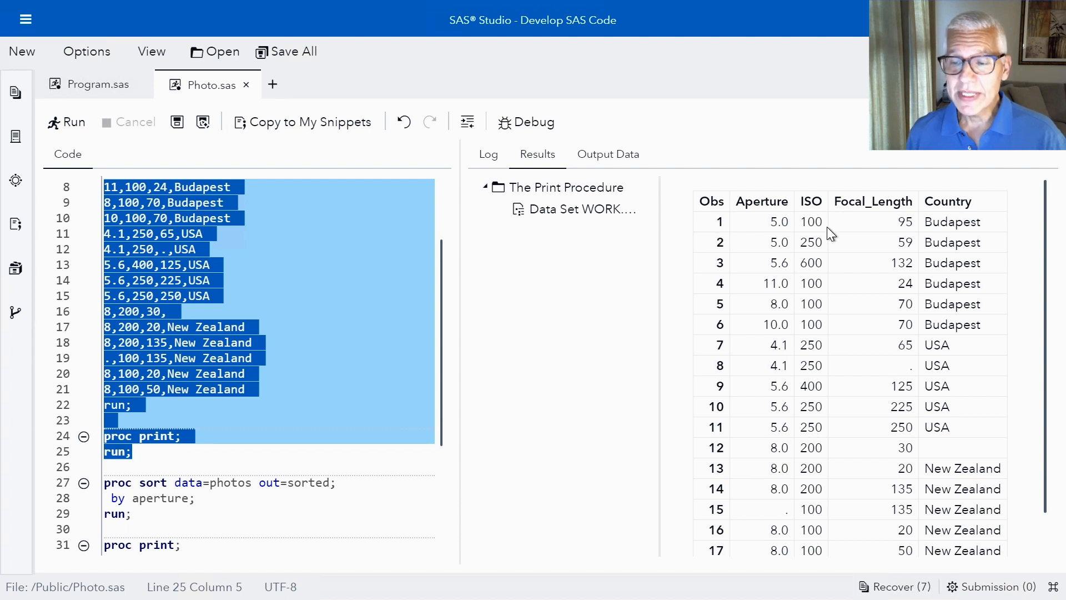
{"action": "mouse_move", "coordinate": [873, 276]}
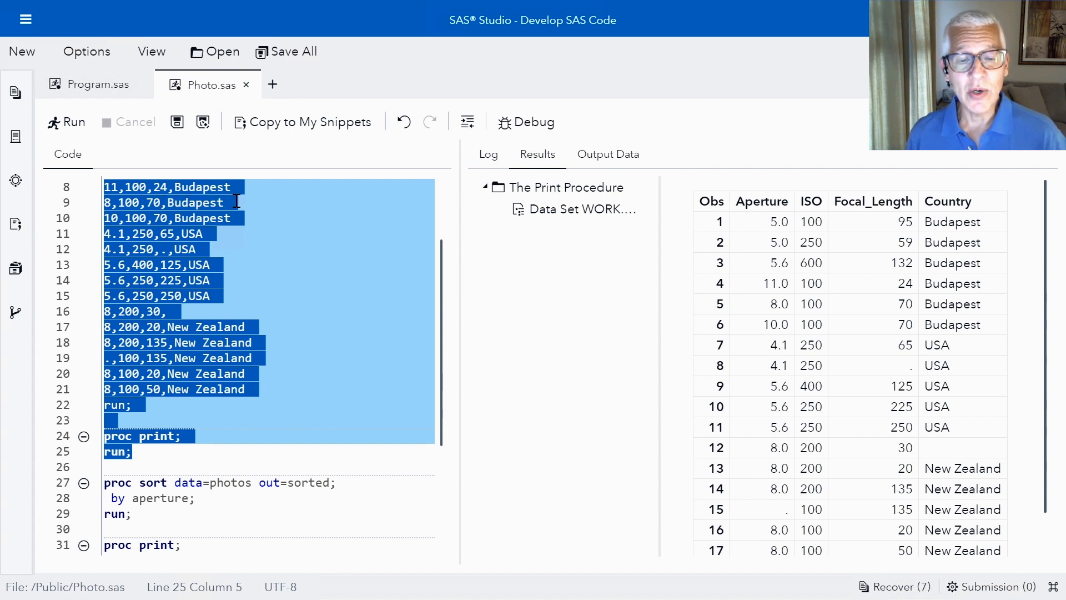
{"action": "mouse_move", "coordinate": [738, 243]}
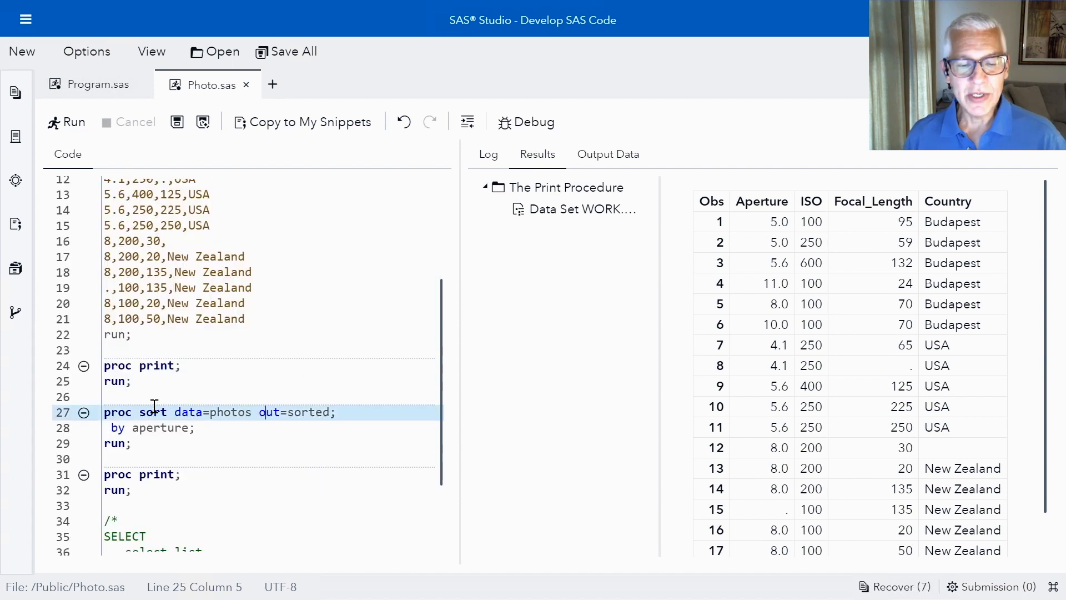
Run the PROC SORT by aperture and its PROC PRINT, listing missing aperture first.
{"action": "double_click", "coordinate": [136, 412]}
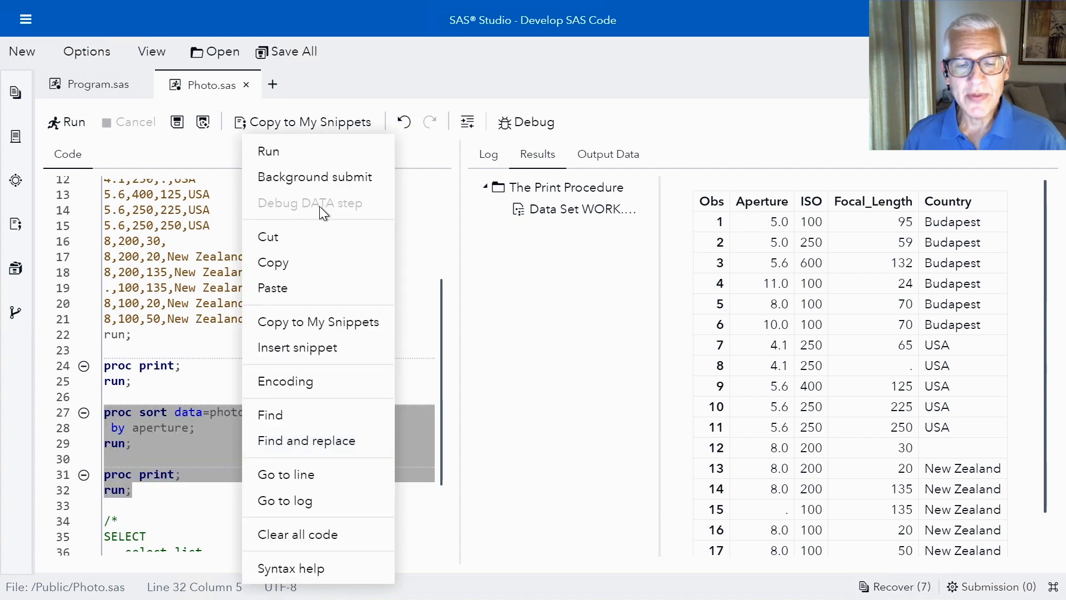
{"action": "left_click", "coordinate": [267, 151]}
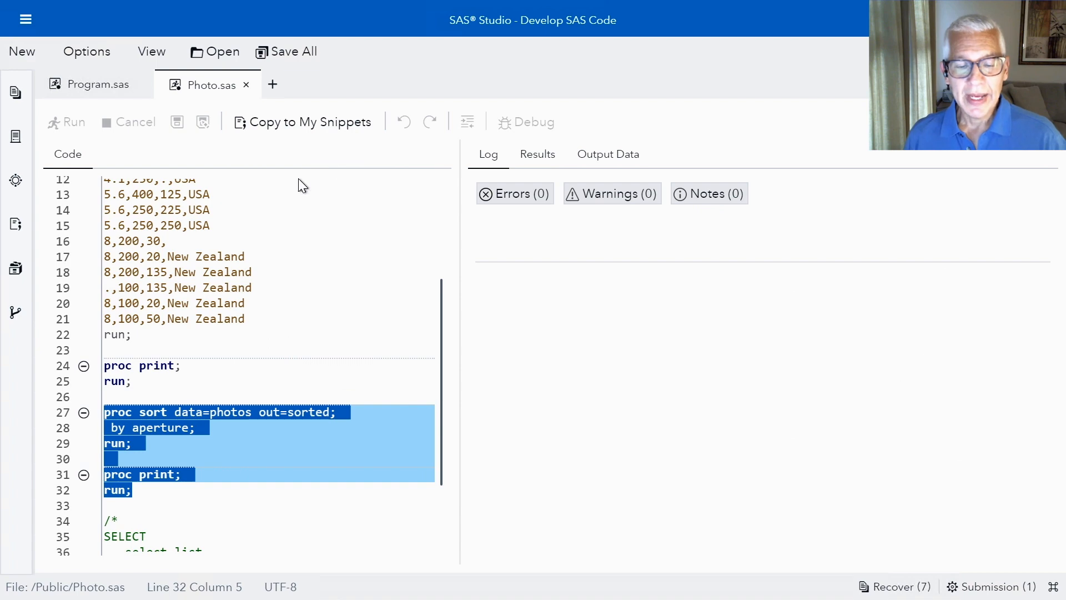
{"action": "left_click", "coordinate": [66, 122]}
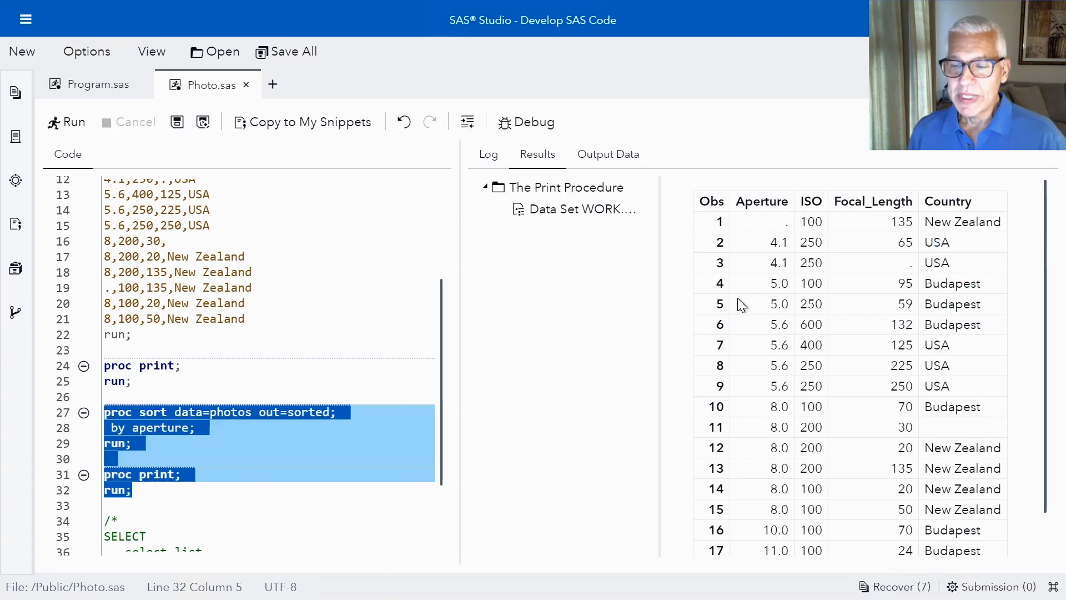
{"action": "mouse_move", "coordinate": [775, 240]}
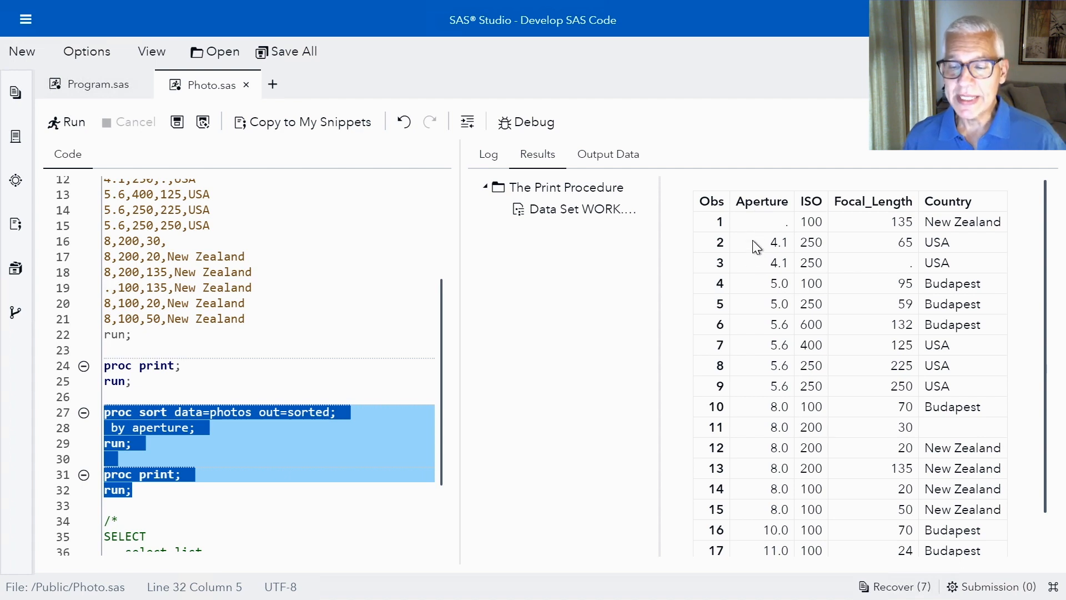
{"action": "mouse_move", "coordinate": [767, 477]}
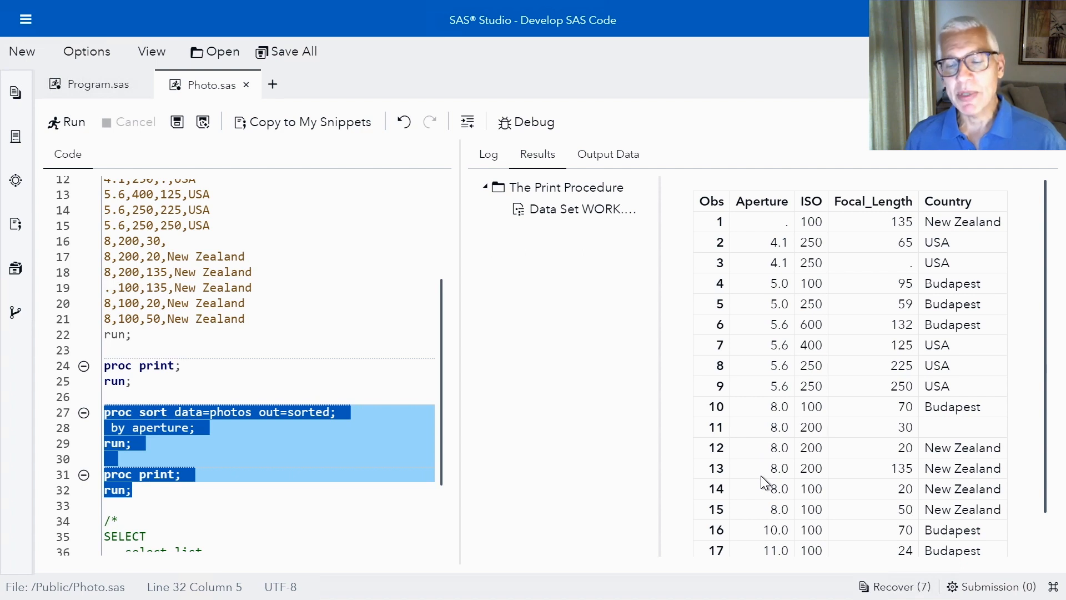
{"action": "mouse_move", "coordinate": [783, 238]}
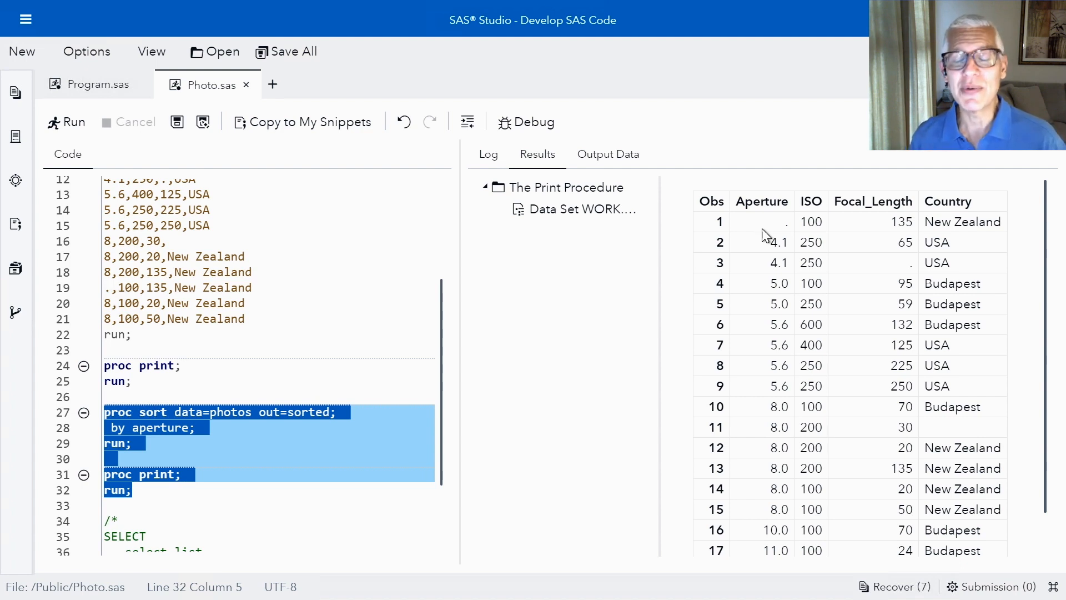
{"action": "mouse_move", "coordinate": [765, 279]}
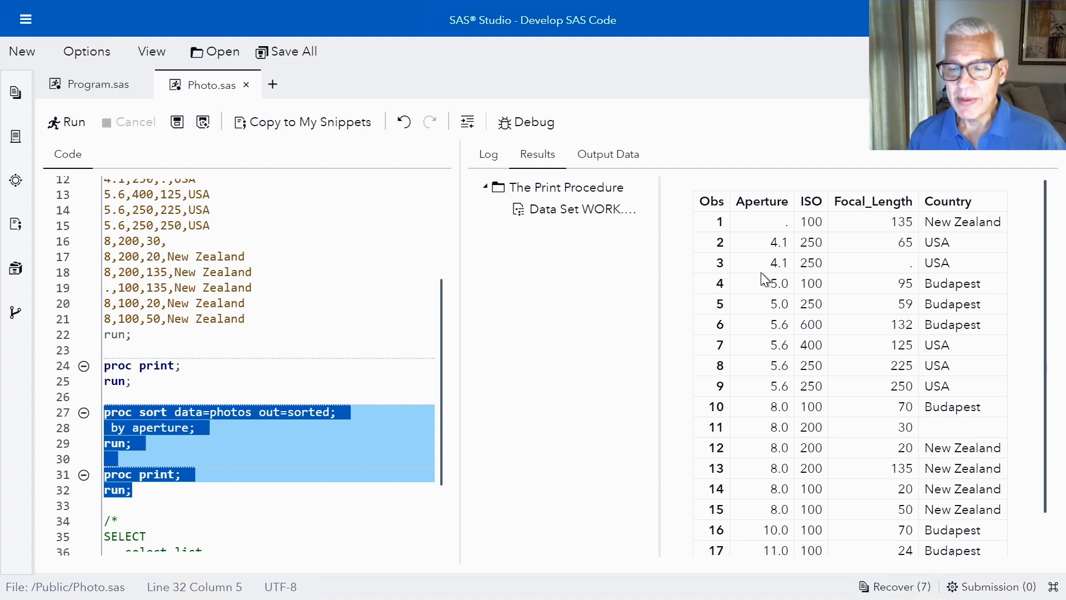
{"action": "mouse_move", "coordinate": [769, 459]}
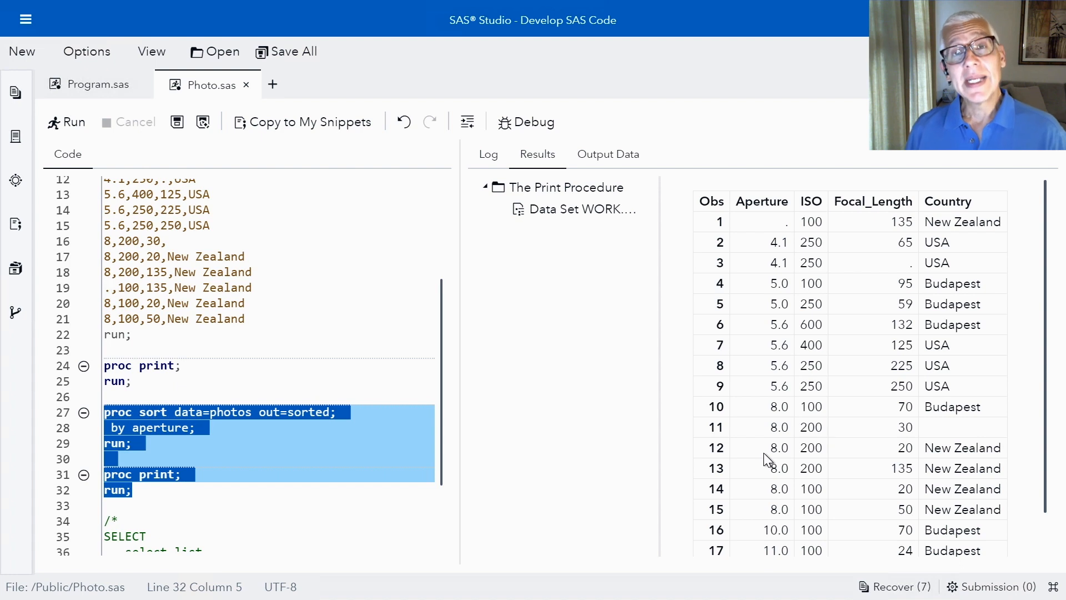
{"action": "mouse_move", "coordinate": [218, 441]}
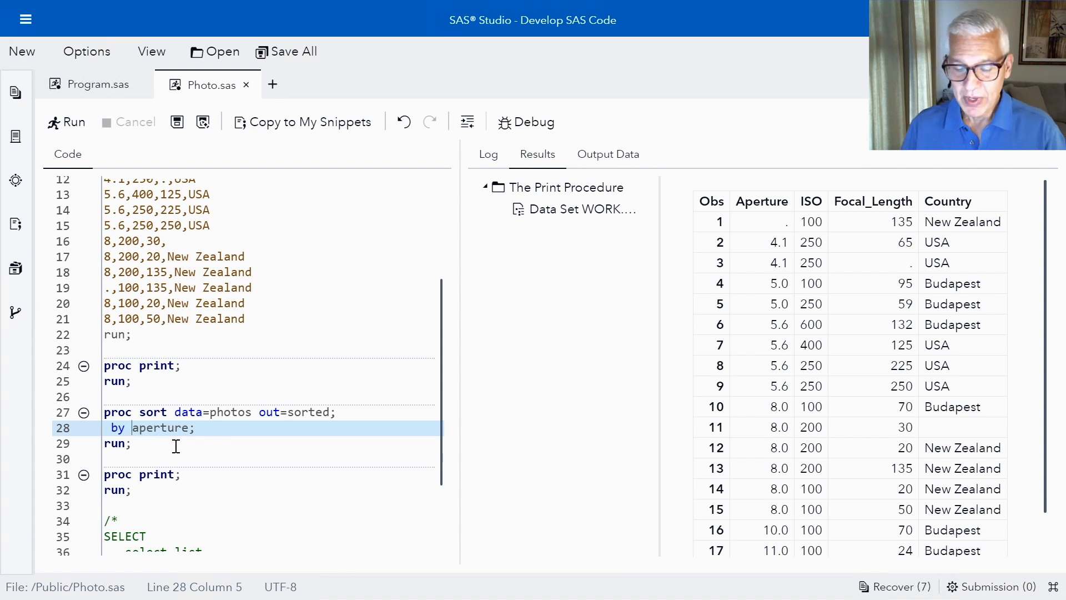
Add country before aperture in the BY statement and select the sort and print steps.
{"action": "type", "text": "country"}
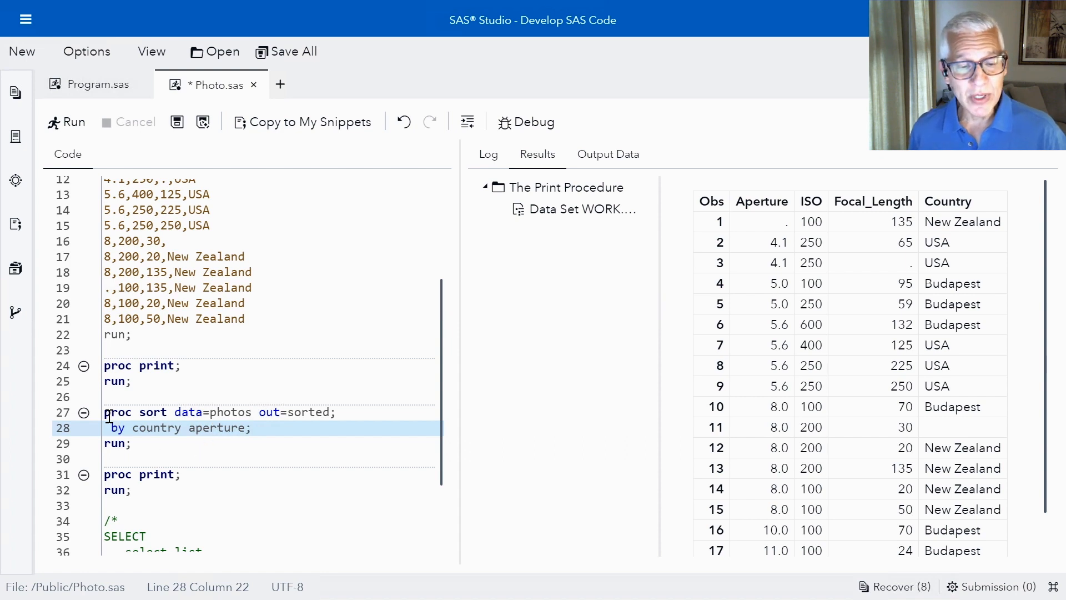
{"action": "left_click", "coordinate": [115, 412]}
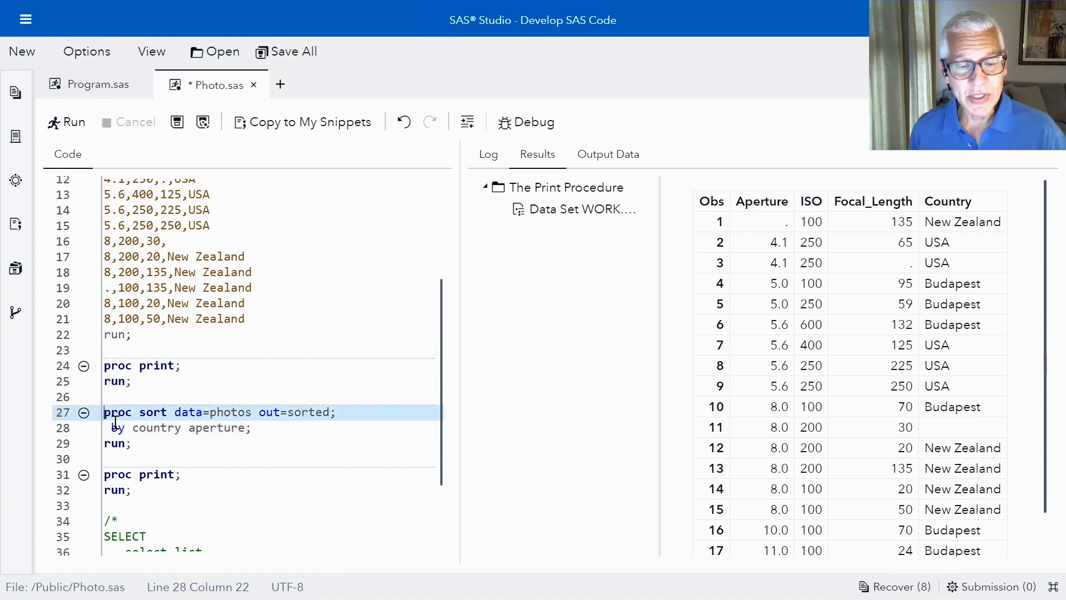
{"action": "left_click_drag", "start_coordinate": [104, 412], "coordinate": [132, 490]}
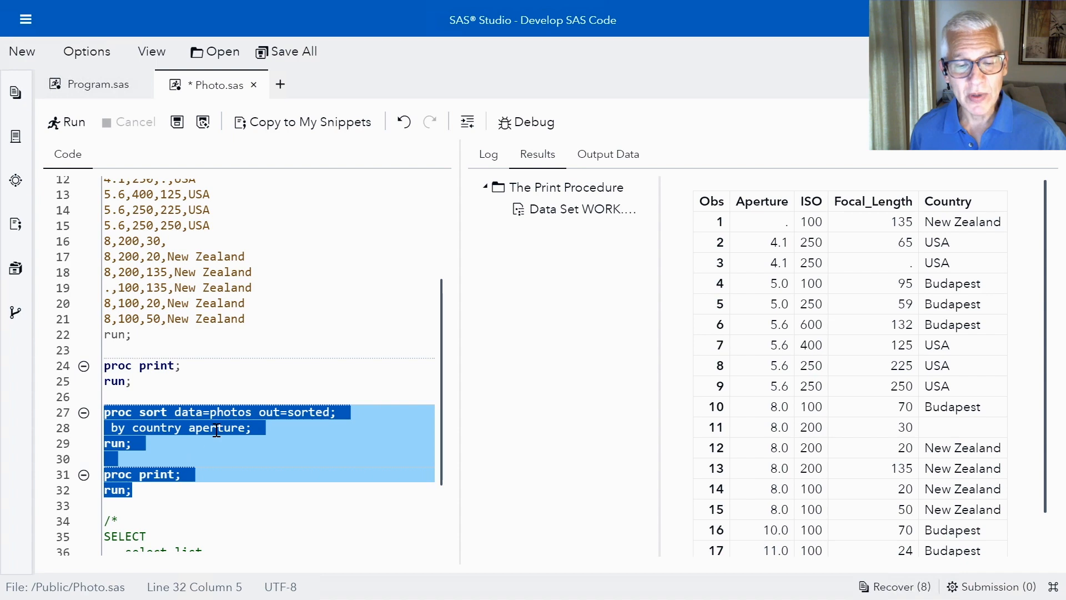
{"action": "right_click", "coordinate": [217, 428]}
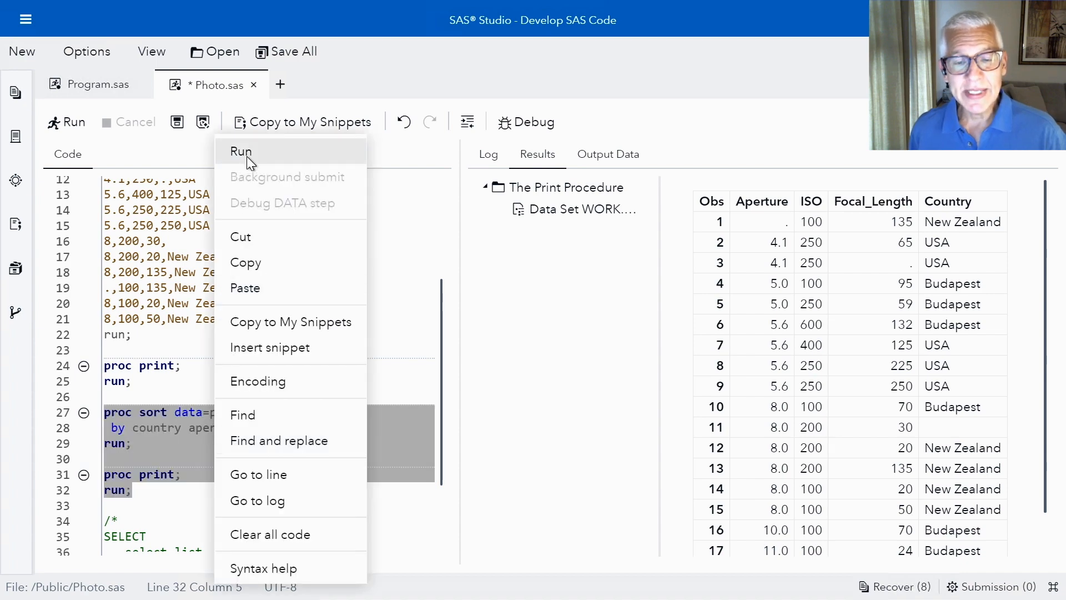
{"action": "left_click", "coordinate": [240, 151]}
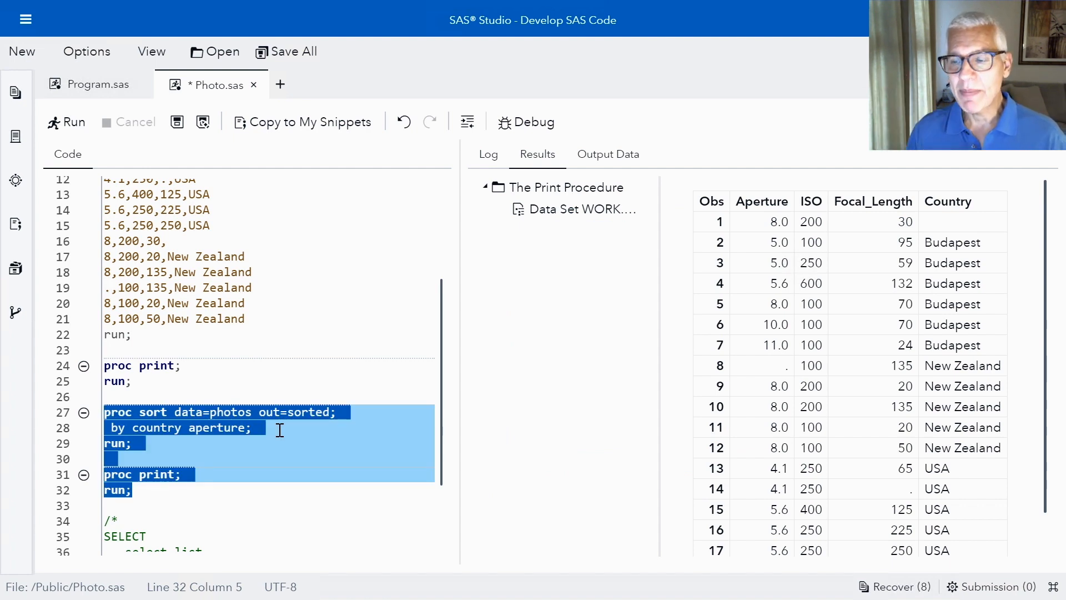
{"action": "mouse_move", "coordinate": [944, 236]}
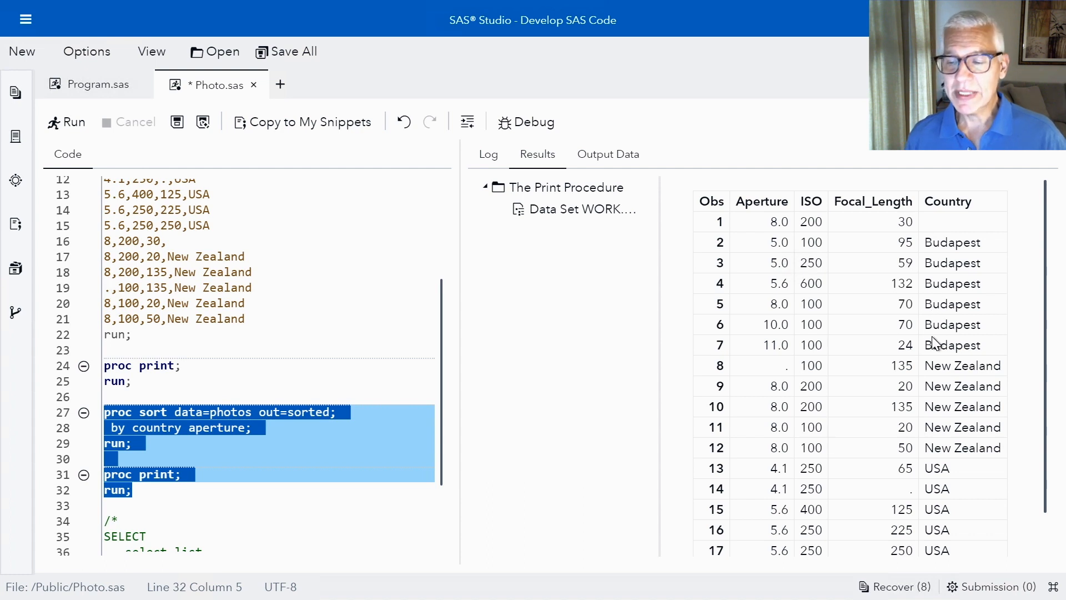
{"action": "mouse_move", "coordinate": [943, 484]}
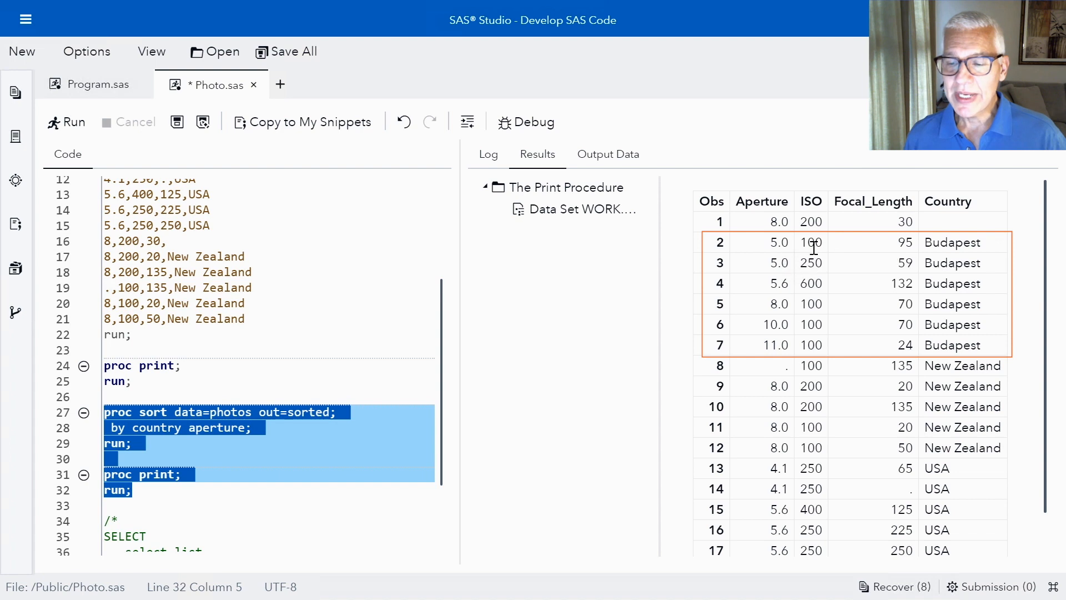
{"action": "mouse_move", "coordinate": [775, 248]}
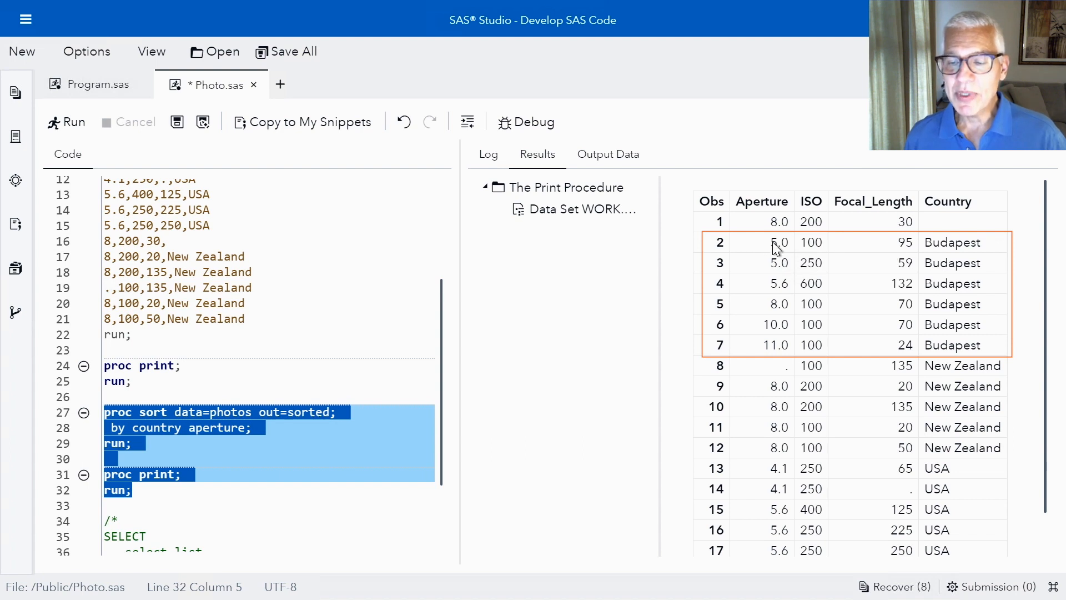
{"action": "mouse_move", "coordinate": [778, 280]}
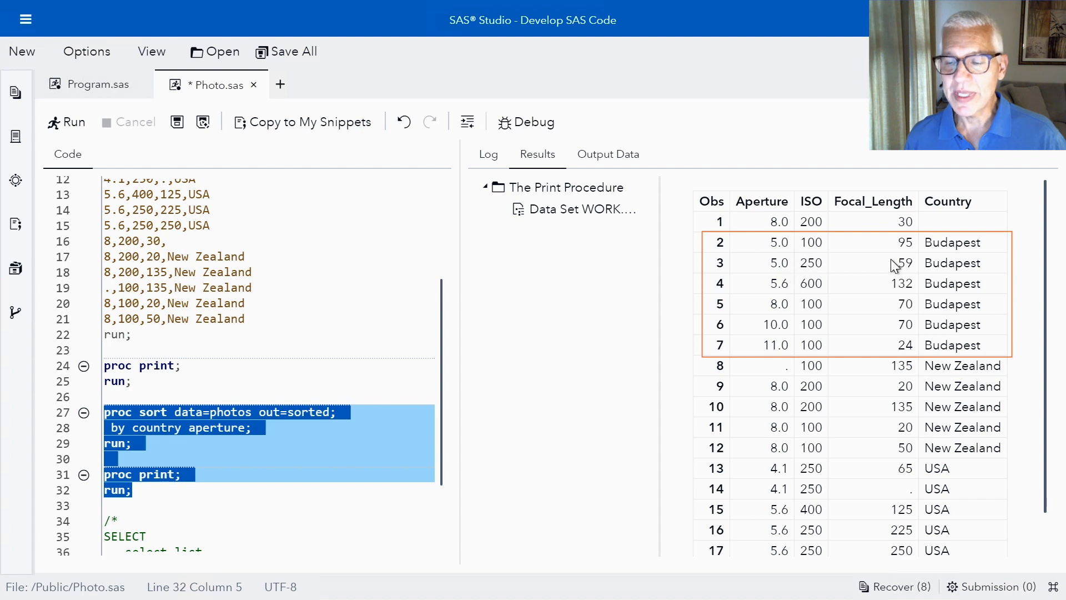
{"action": "mouse_move", "coordinate": [821, 331]}
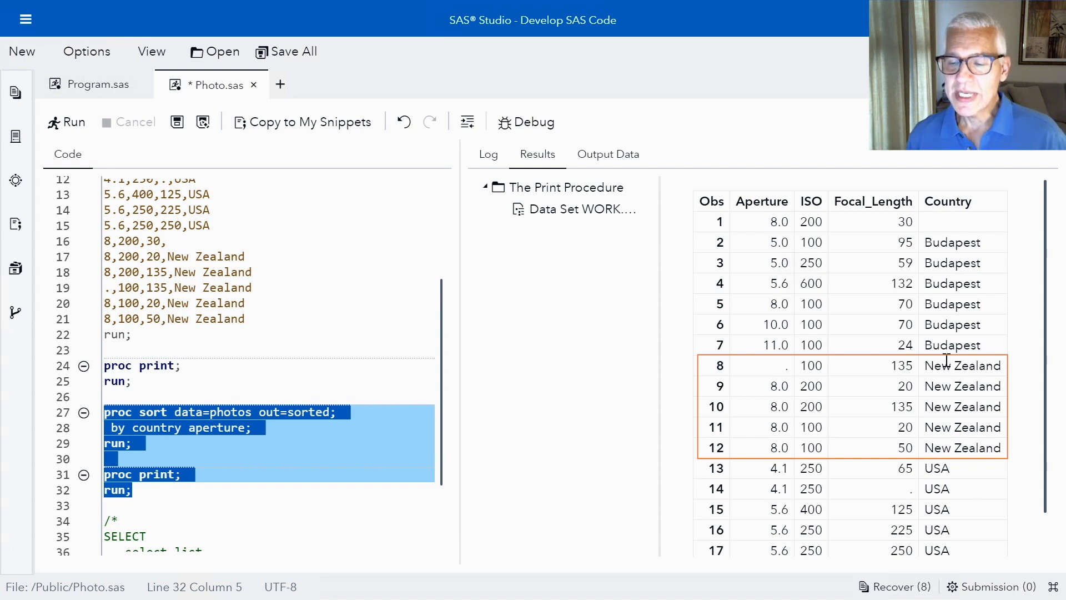
{"action": "mouse_move", "coordinate": [781, 377]}
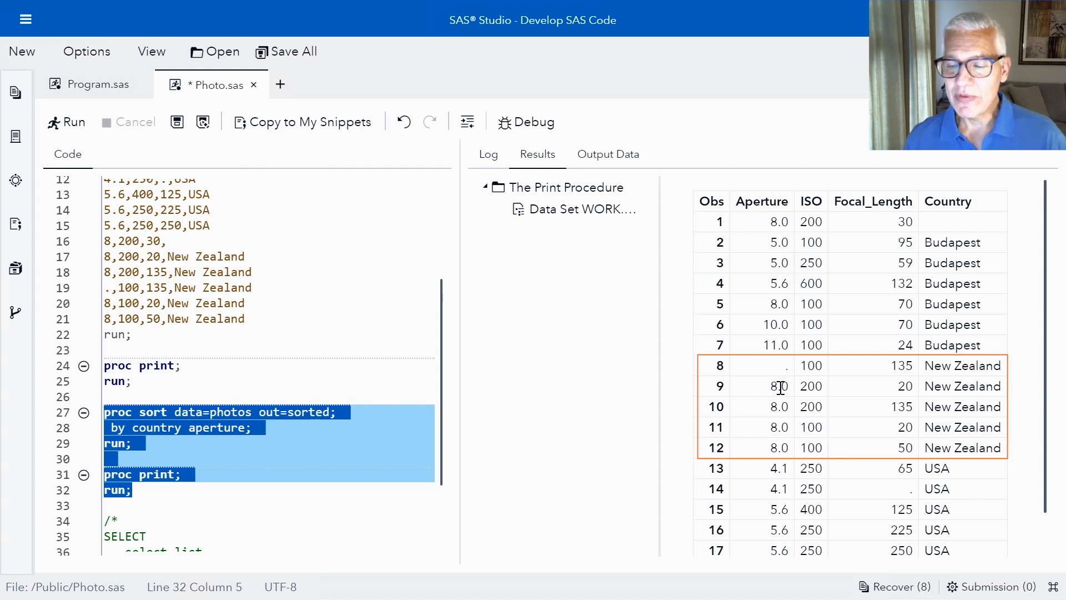
{"action": "mouse_move", "coordinate": [779, 426]}
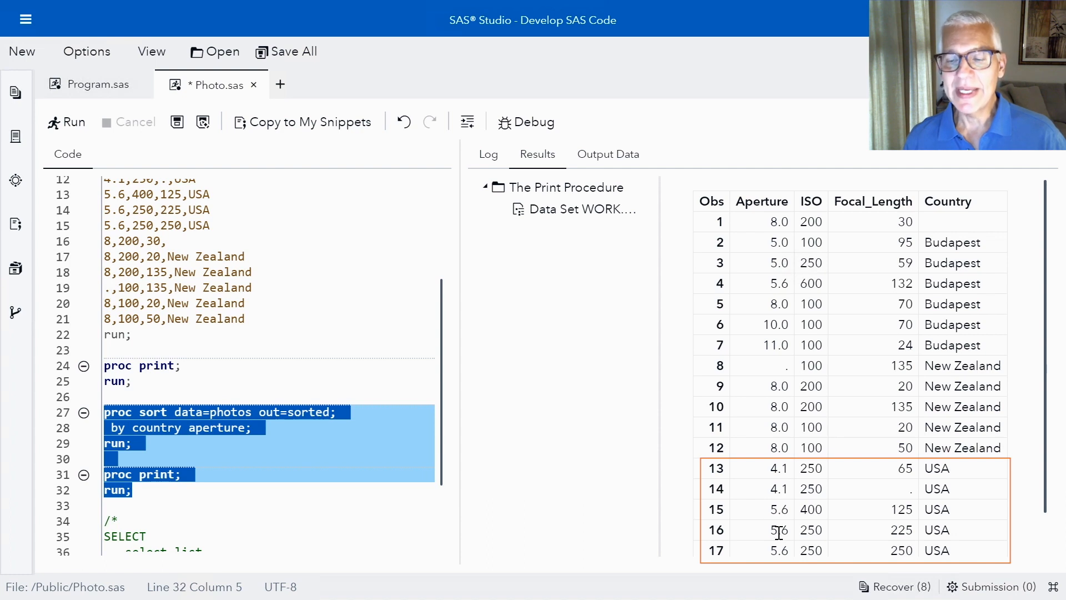
{"action": "mouse_move", "coordinate": [778, 530]}
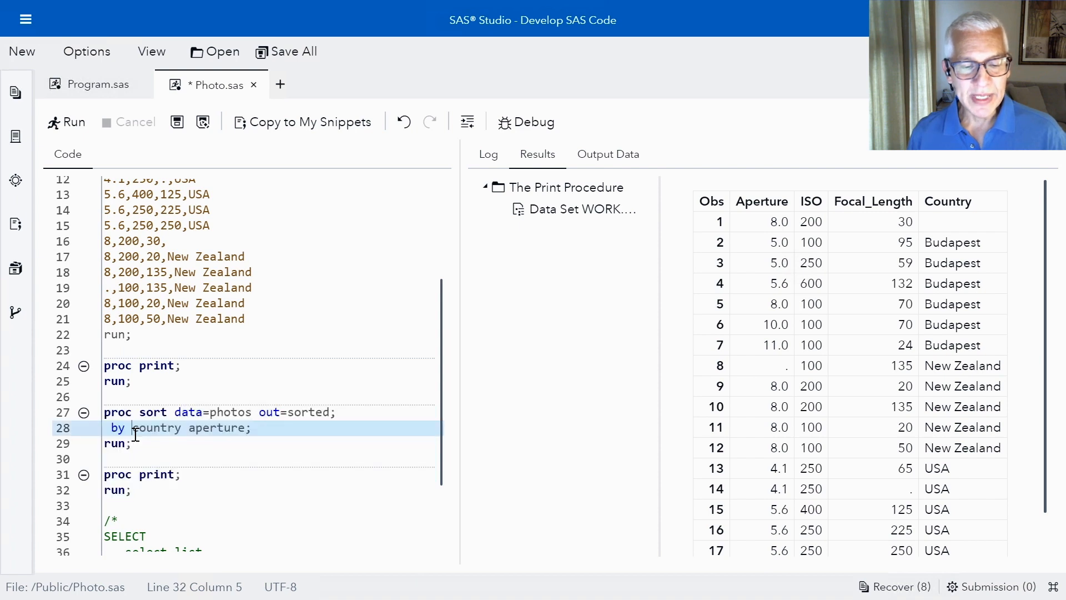
Change the BY statement to DESCENDING country aperture and select the sort and print steps.
{"action": "type", "text": "d"}
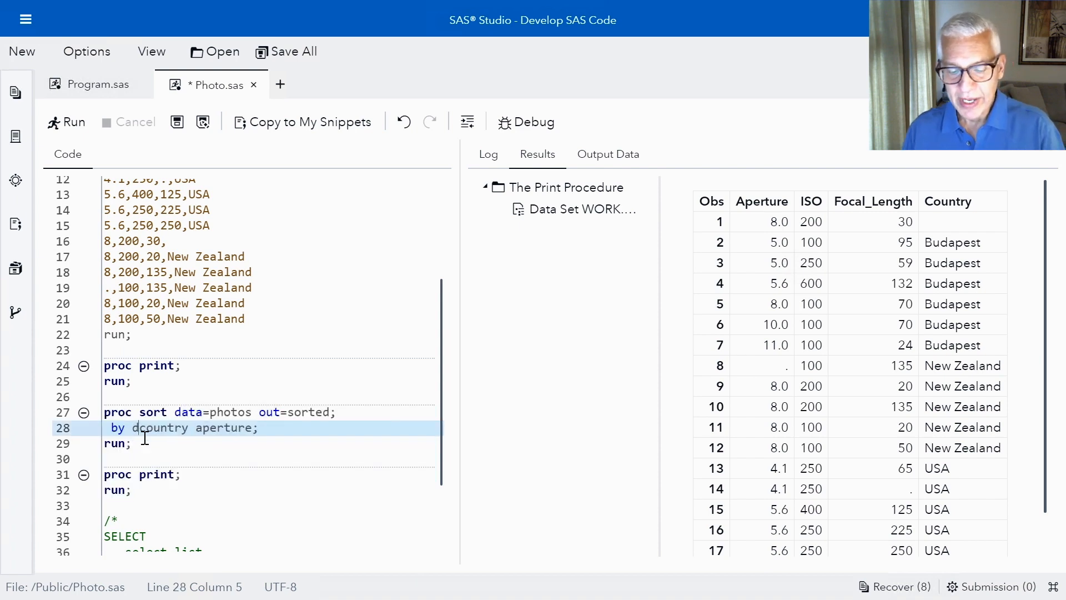
{"action": "type", "text": "escending"}
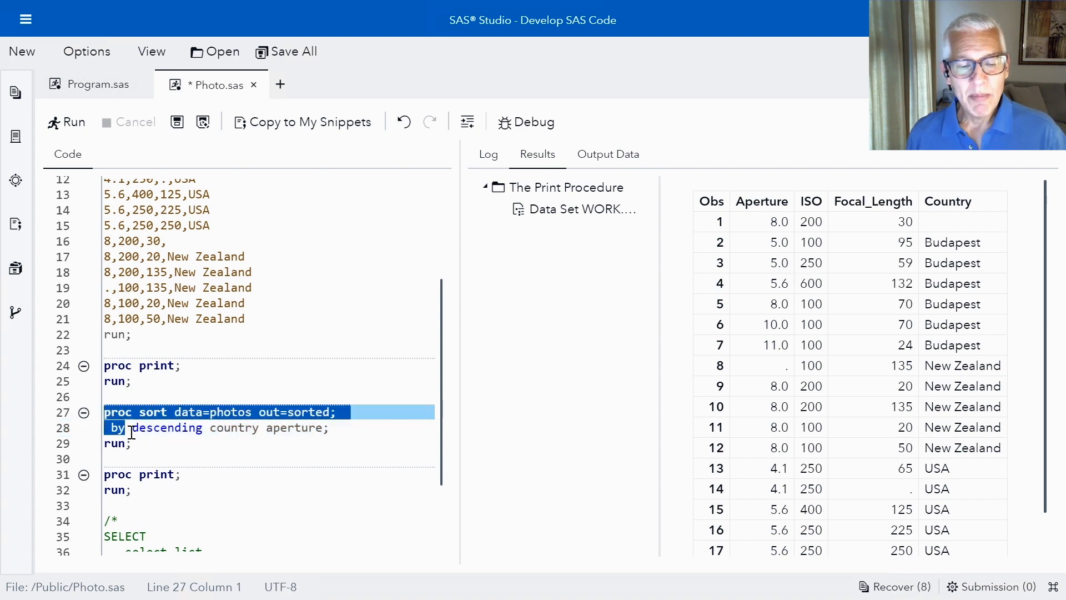
{"action": "left_click_drag", "start_coordinate": [106, 412], "coordinate": [132, 490]}
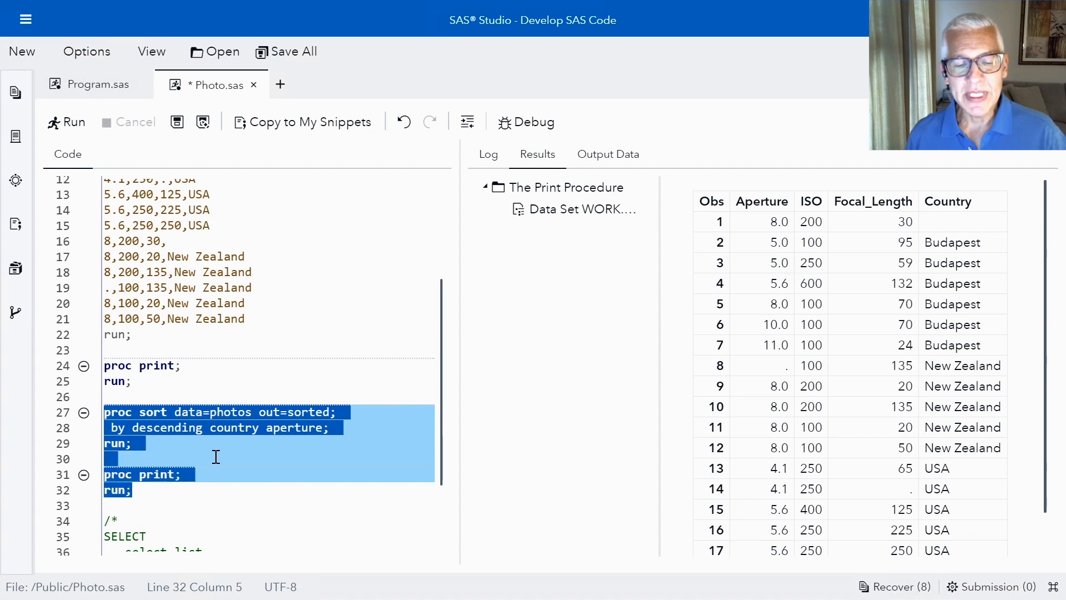
{"action": "mouse_move", "coordinate": [234, 428]}
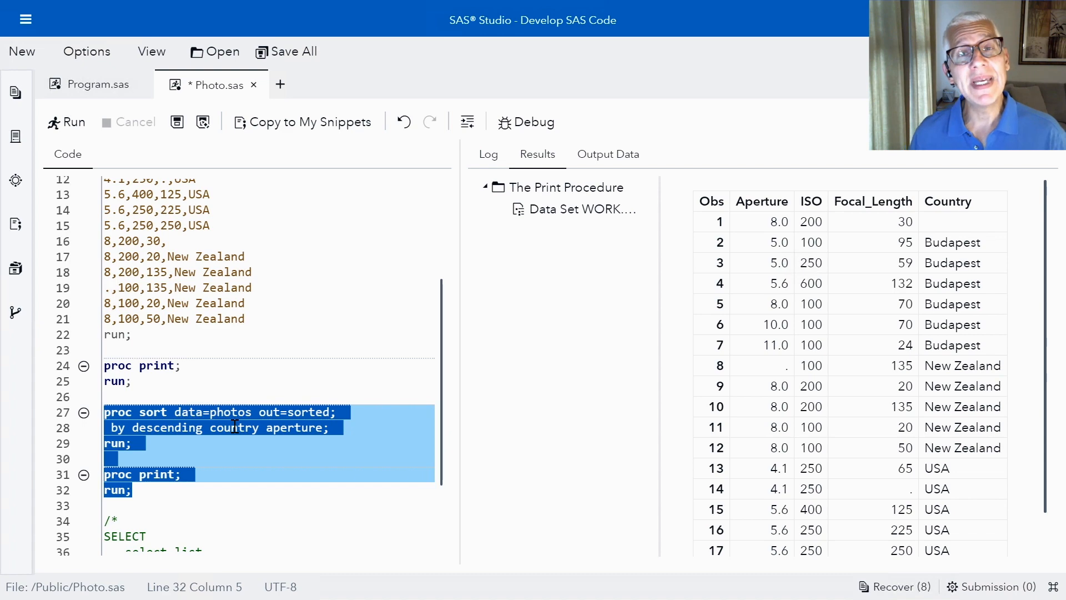
Run the selected steps so USA lists first, then New Zealand, then Budapest.
{"action": "right_click", "coordinate": [237, 426]}
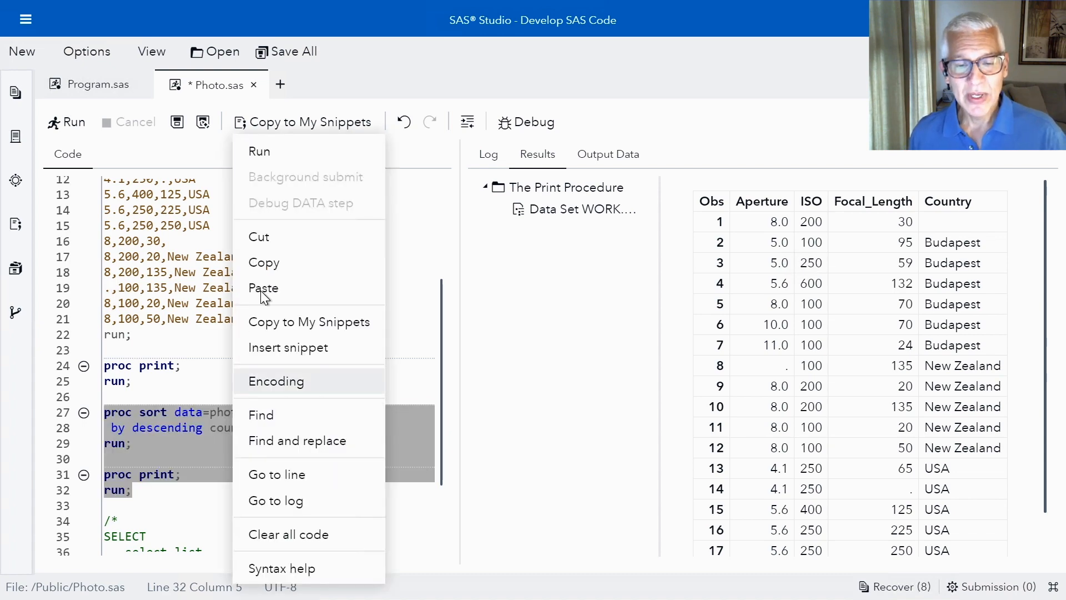
{"action": "left_click", "coordinate": [258, 151]}
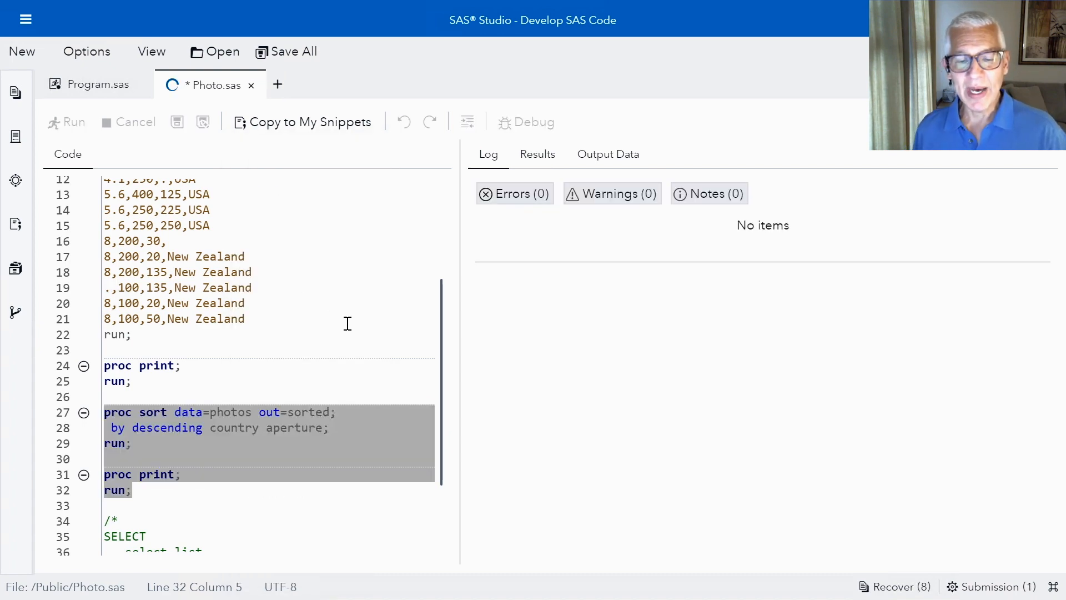
{"action": "left_click", "coordinate": [66, 122]}
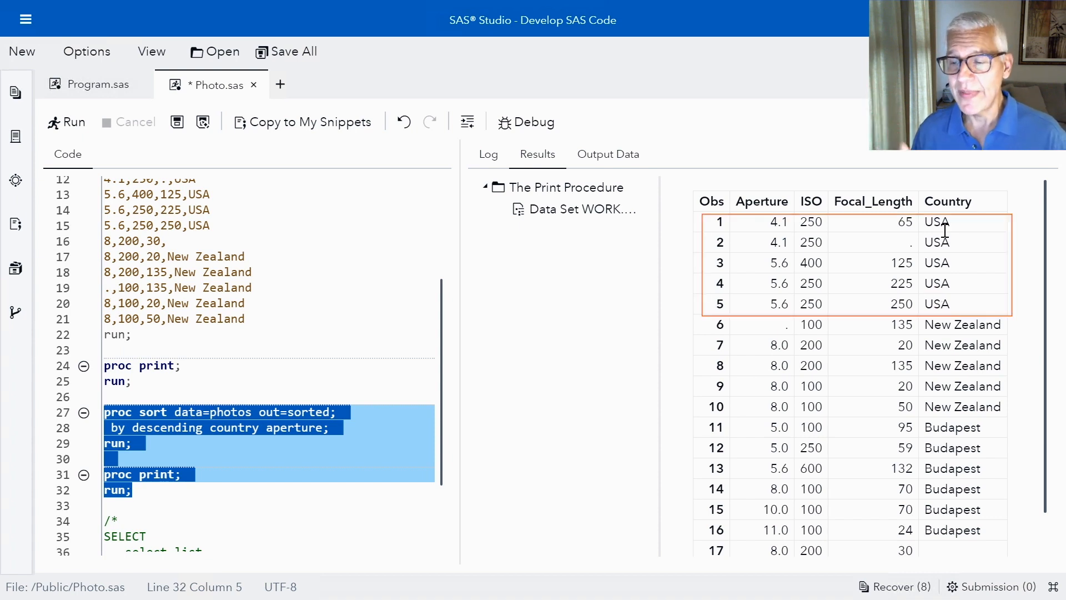
{"action": "mouse_move", "coordinate": [788, 234]}
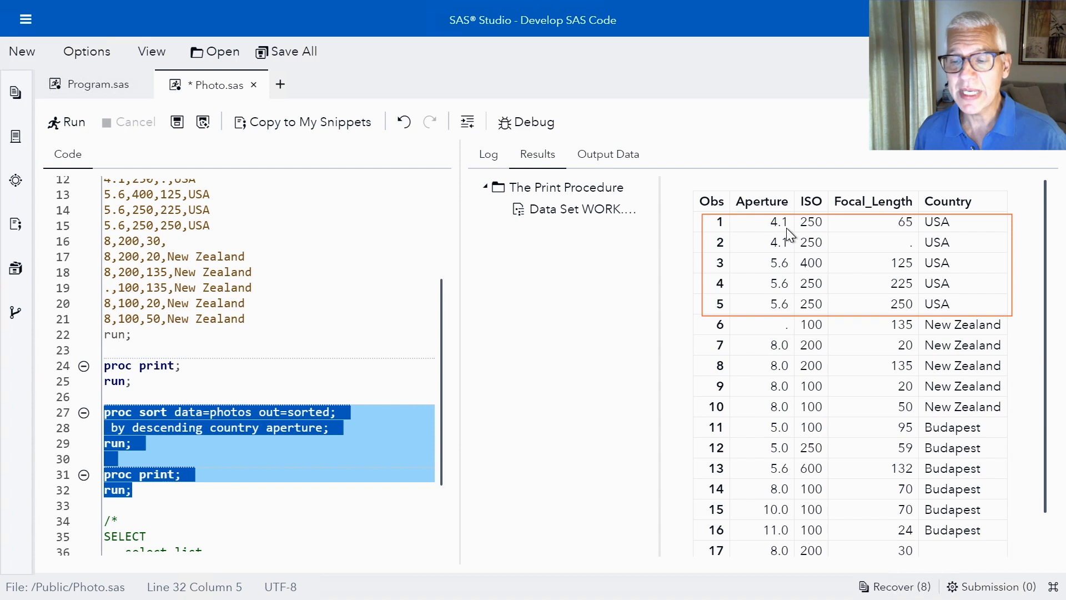
{"action": "mouse_move", "coordinate": [780, 287]}
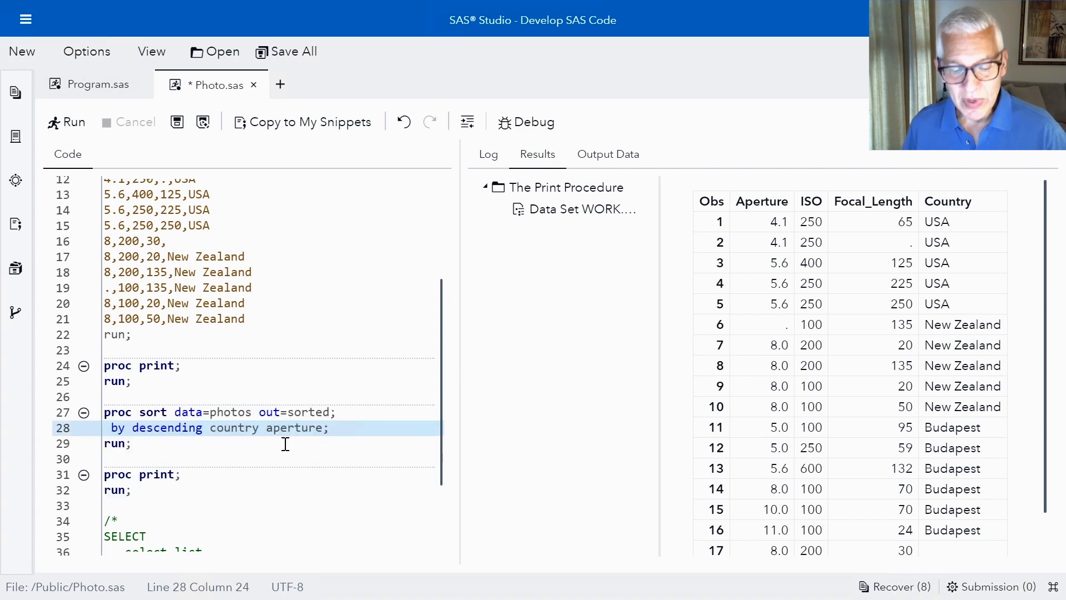
Make aperture DESCENDING within each country and rerun the sort and print.
{"action": "type", "text": "desce"}
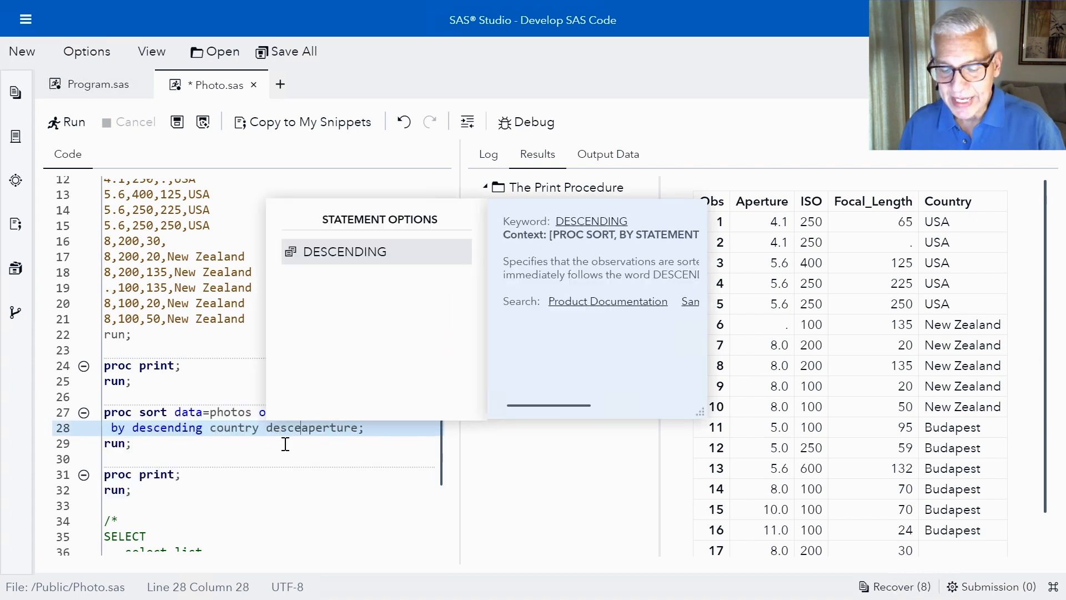
{"action": "type", "text": "in"}
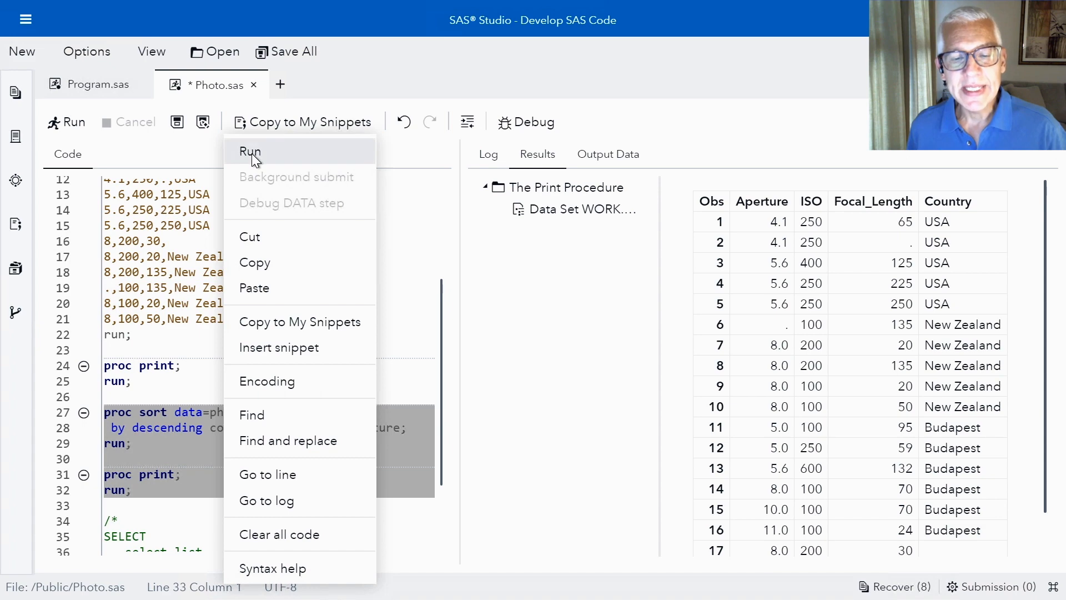
{"action": "left_click", "coordinate": [249, 151]}
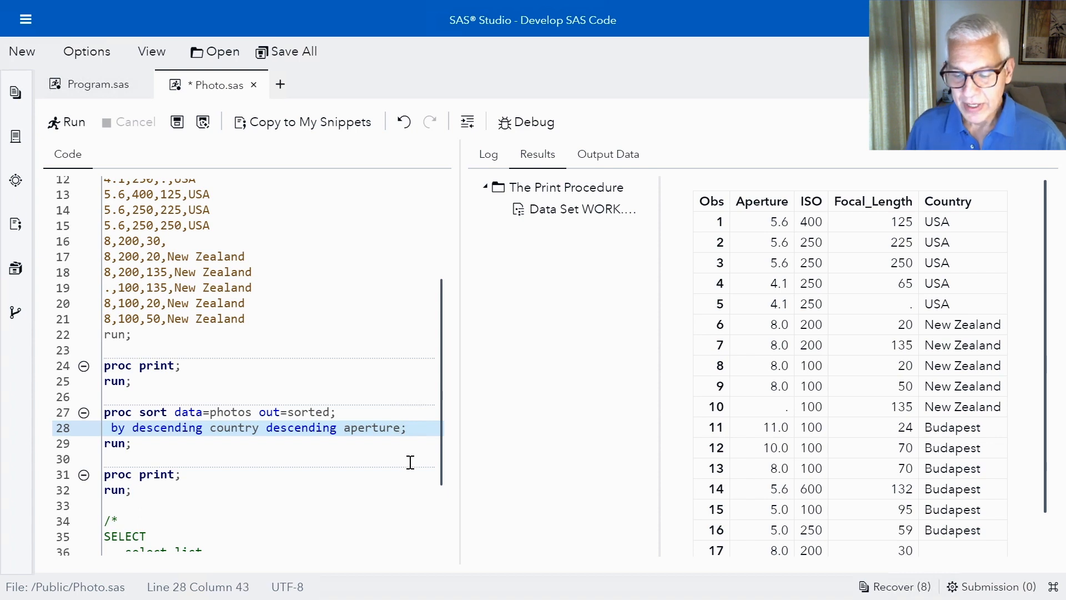
Append ISO as a third sort key and rerun so aperture ties order by ascending ISO.
{"action": "type", "text": "IS"}
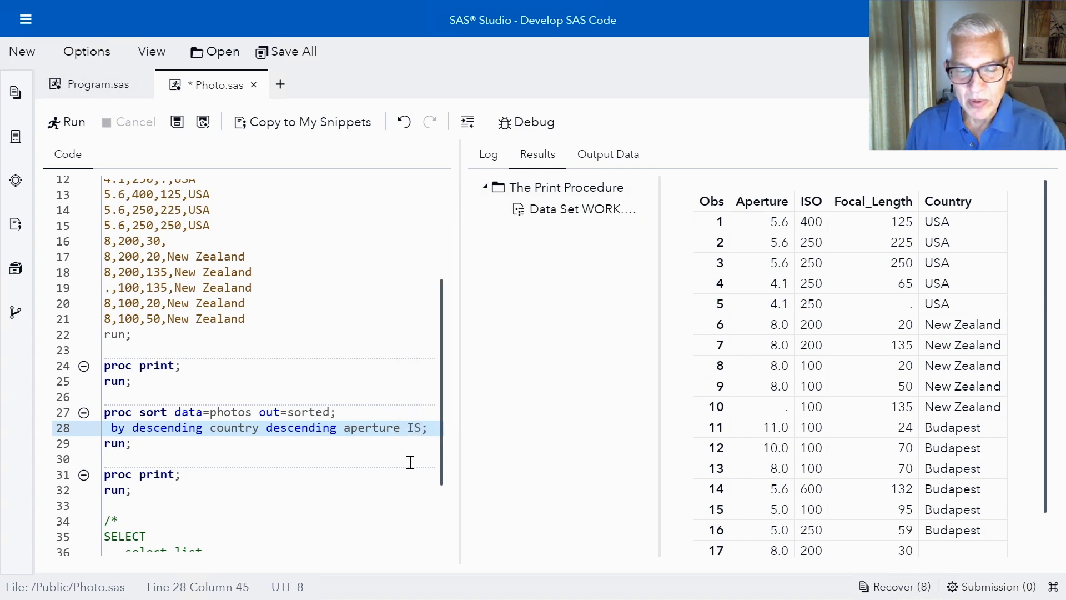
{"action": "type", "text": "O"}
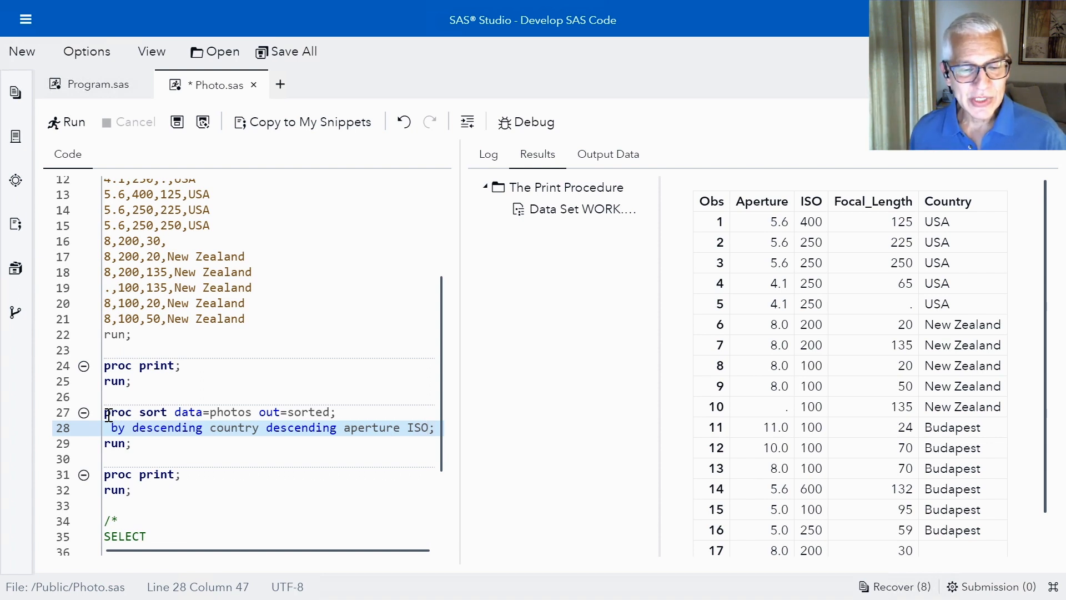
{"action": "left_click_drag", "start_coordinate": [105, 412], "coordinate": [133, 490]}
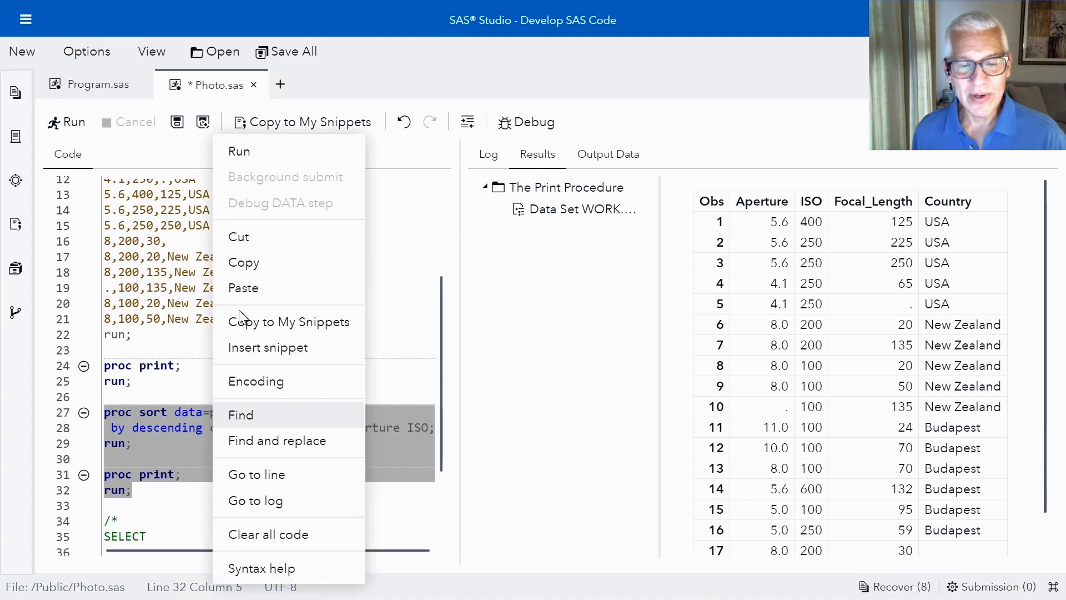
{"action": "left_click", "coordinate": [238, 151]}
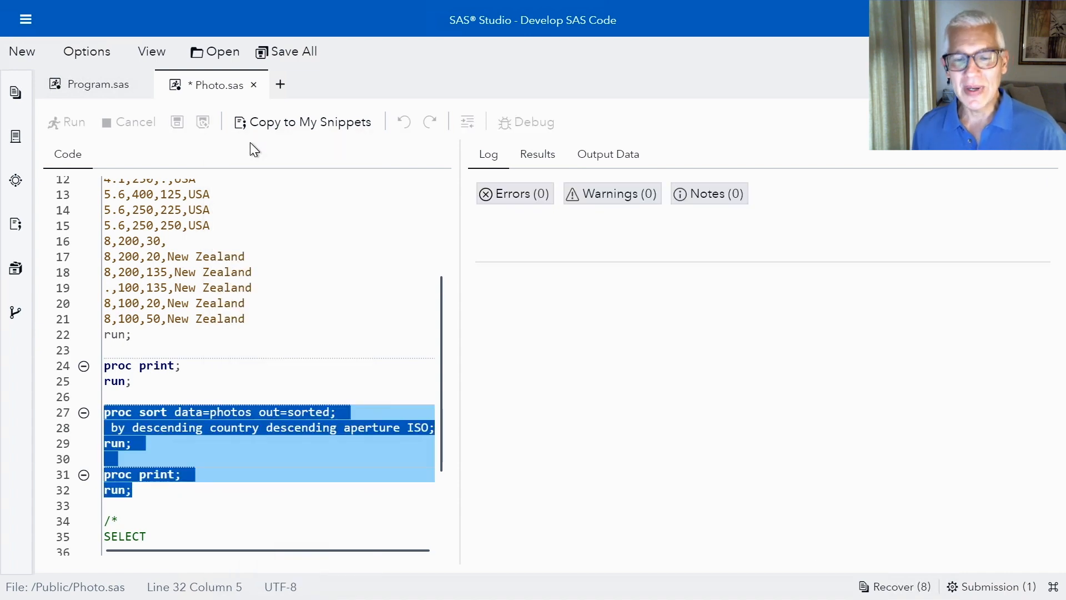
{"action": "left_click", "coordinate": [66, 122]}
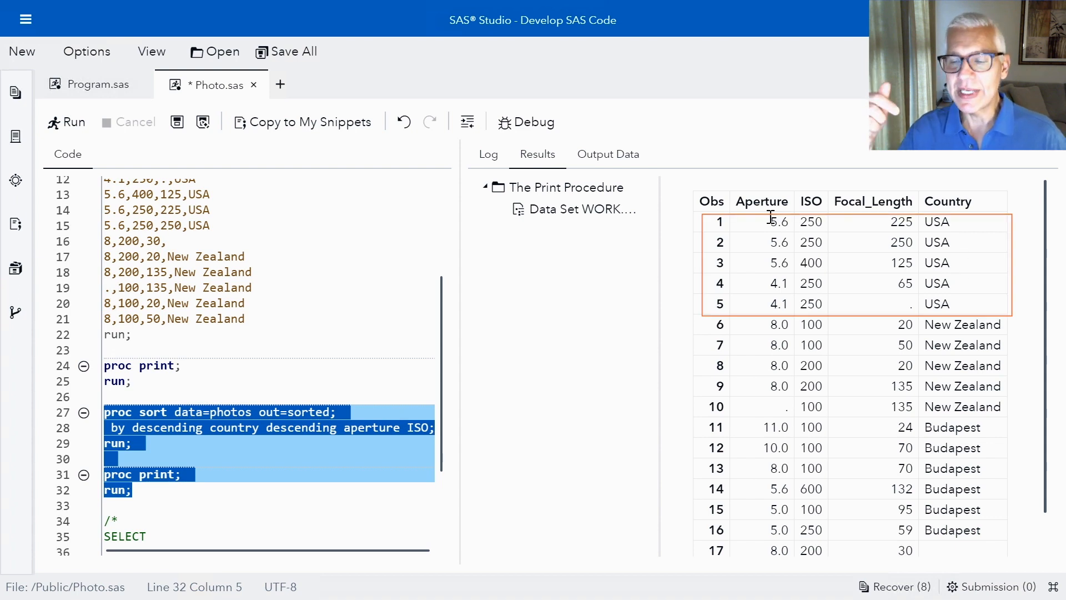
{"action": "mouse_move", "coordinate": [781, 301]}
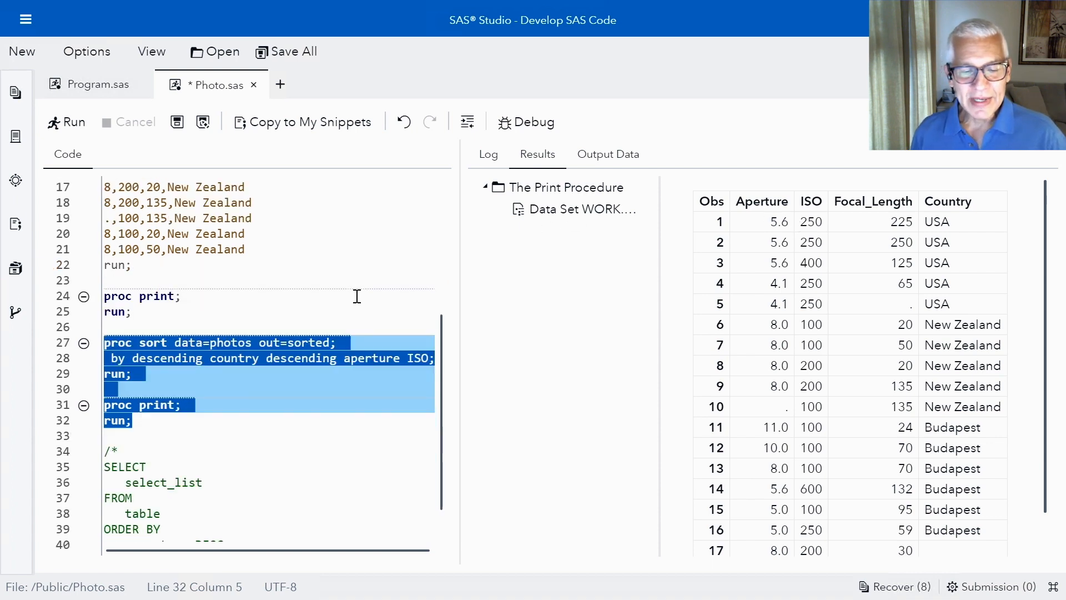
{"action": "scroll", "scroll_direction": "down", "scroll_amount": 3}
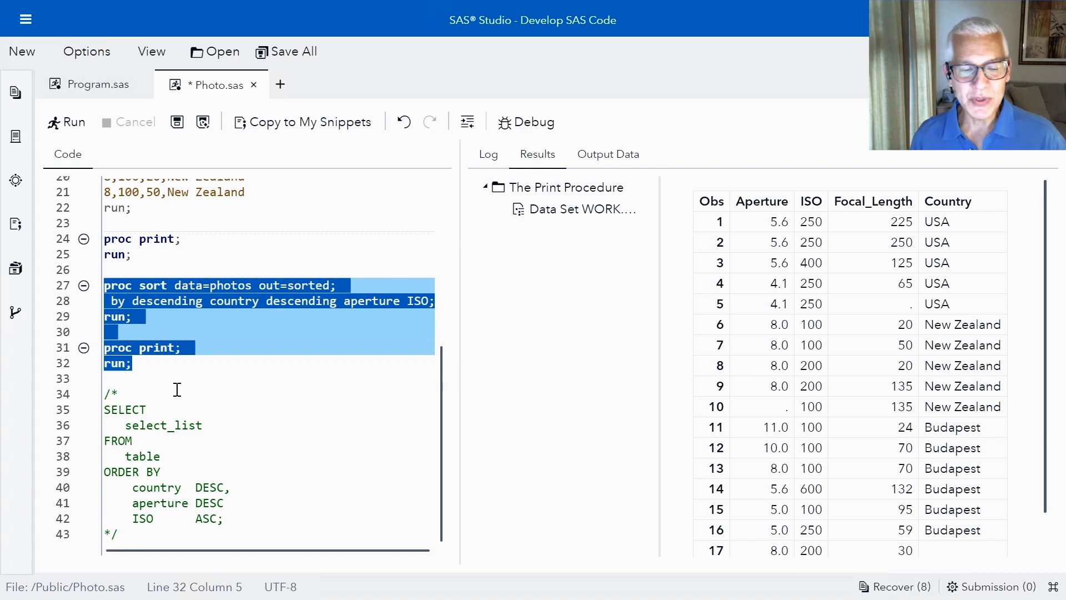
{"action": "mouse_move", "coordinate": [125, 409]}
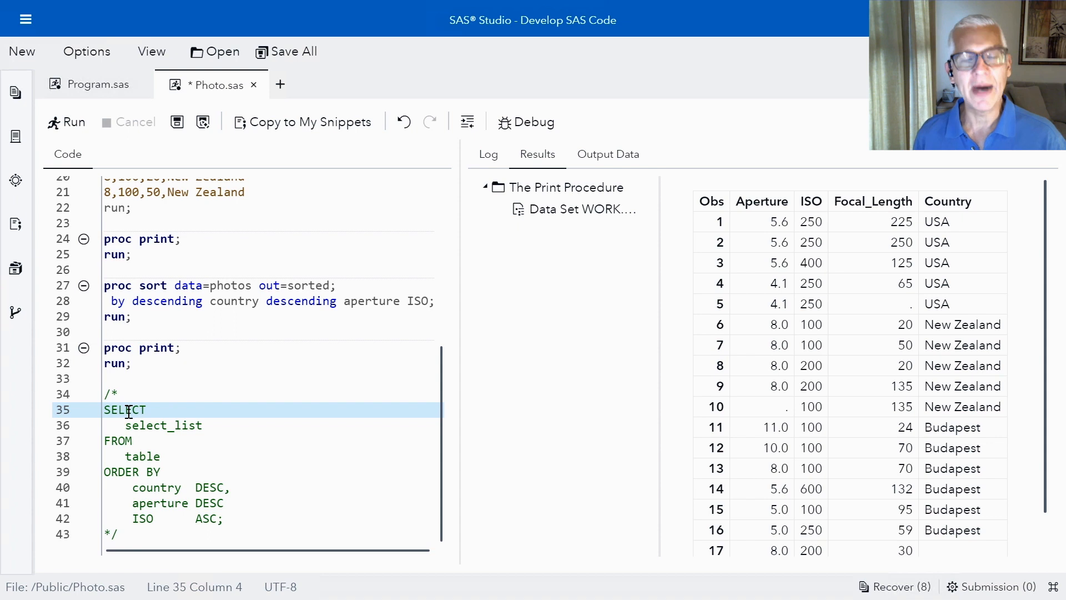
{"action": "mouse_move", "coordinate": [127, 426]}
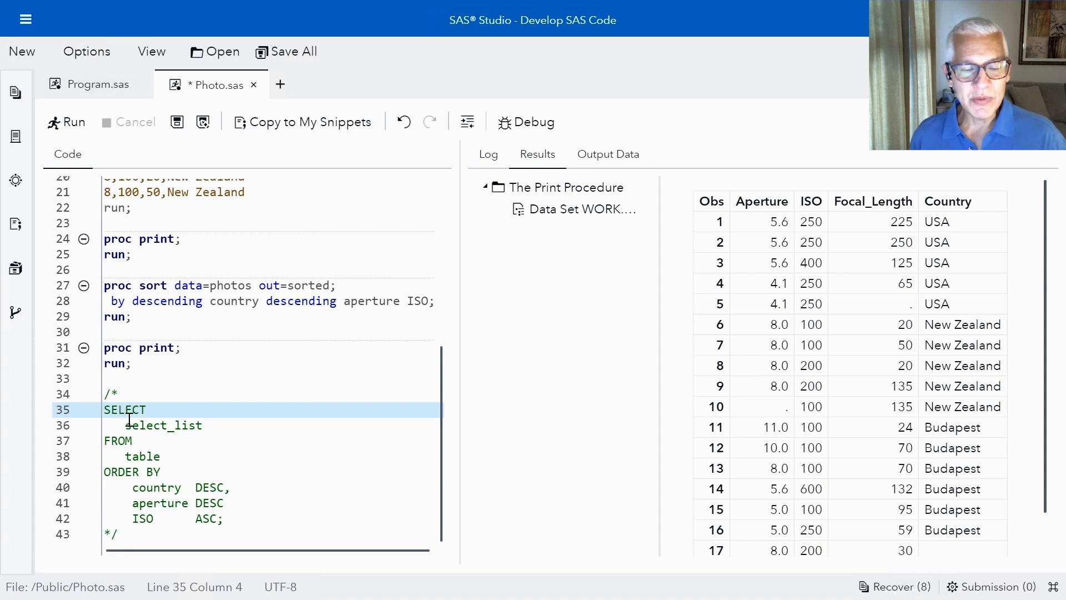
{"action": "double_click", "coordinate": [163, 425]}
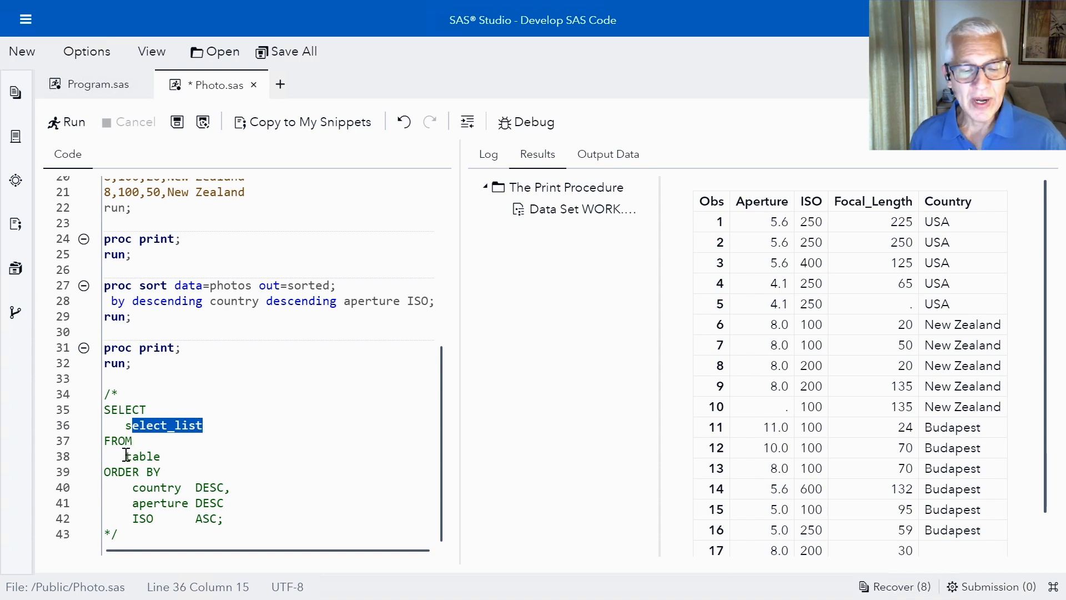
{"action": "double_click", "coordinate": [144, 456]}
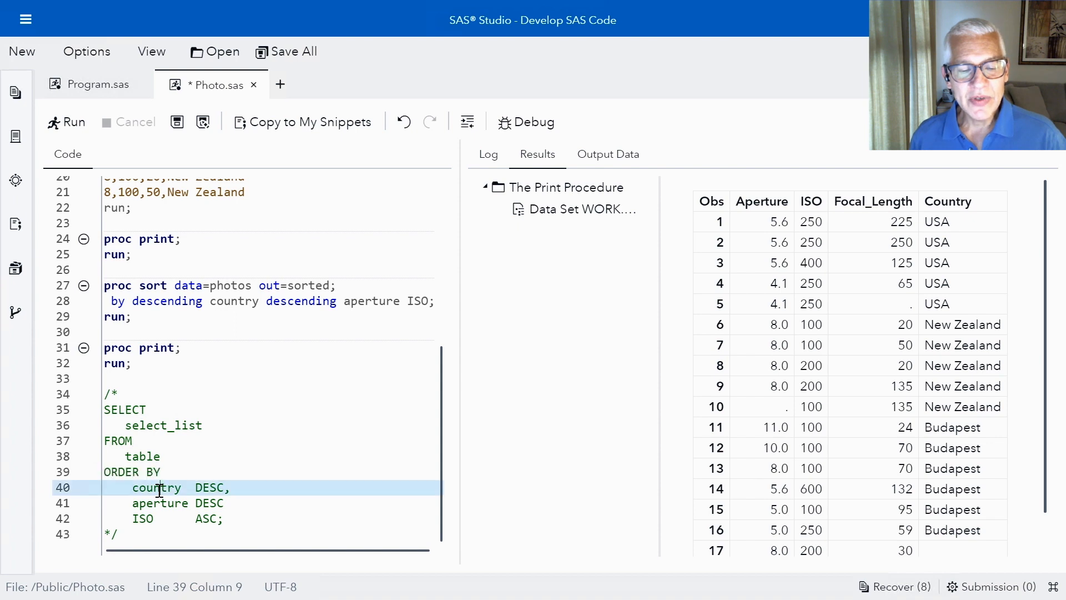
{"action": "left_click", "coordinate": [185, 488]}
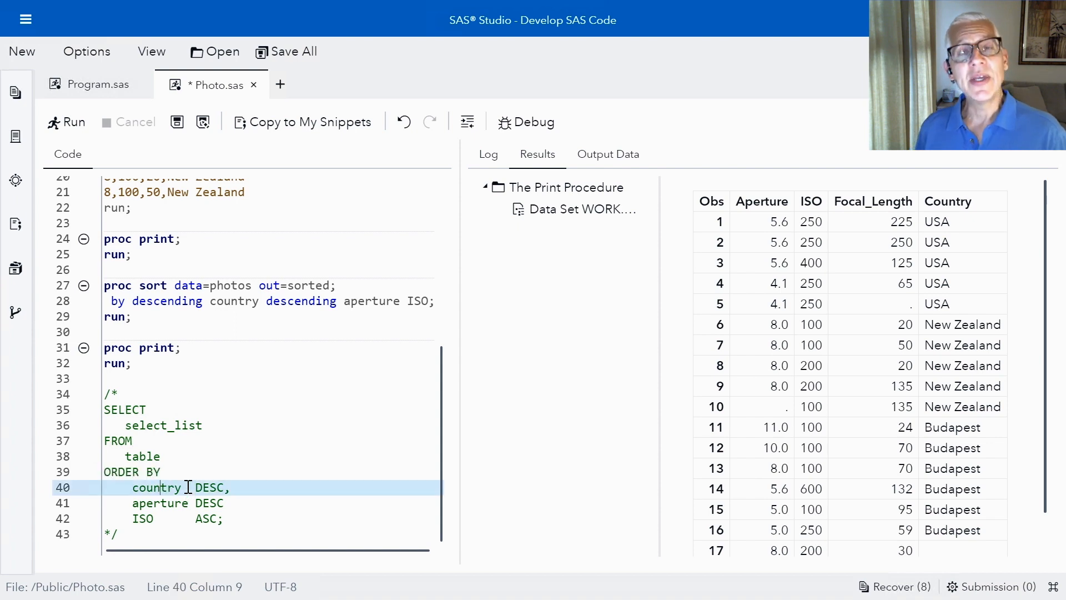